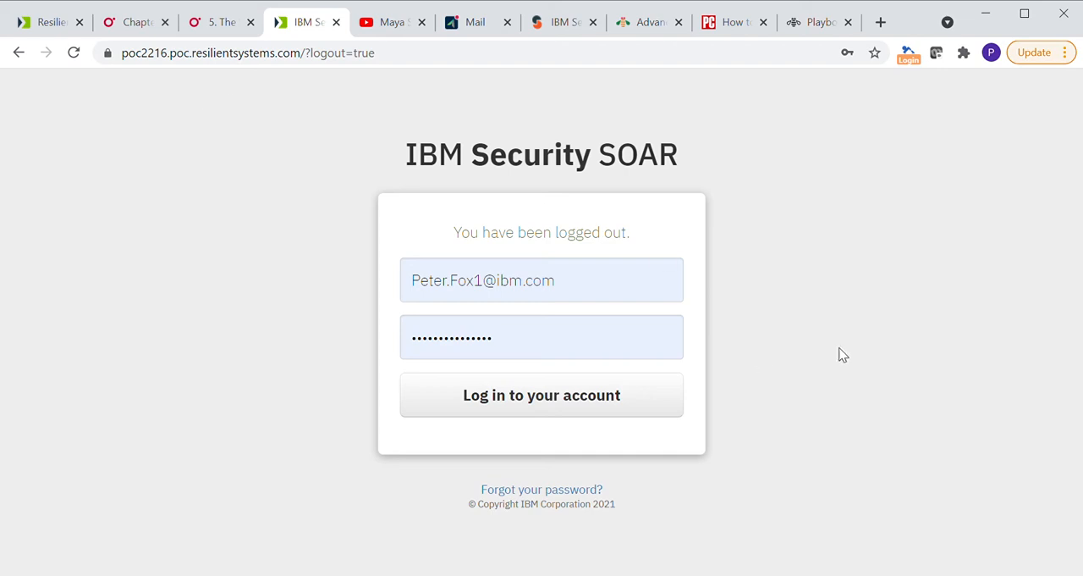
{"action": "mouse_move", "coordinate": [874, 271]}
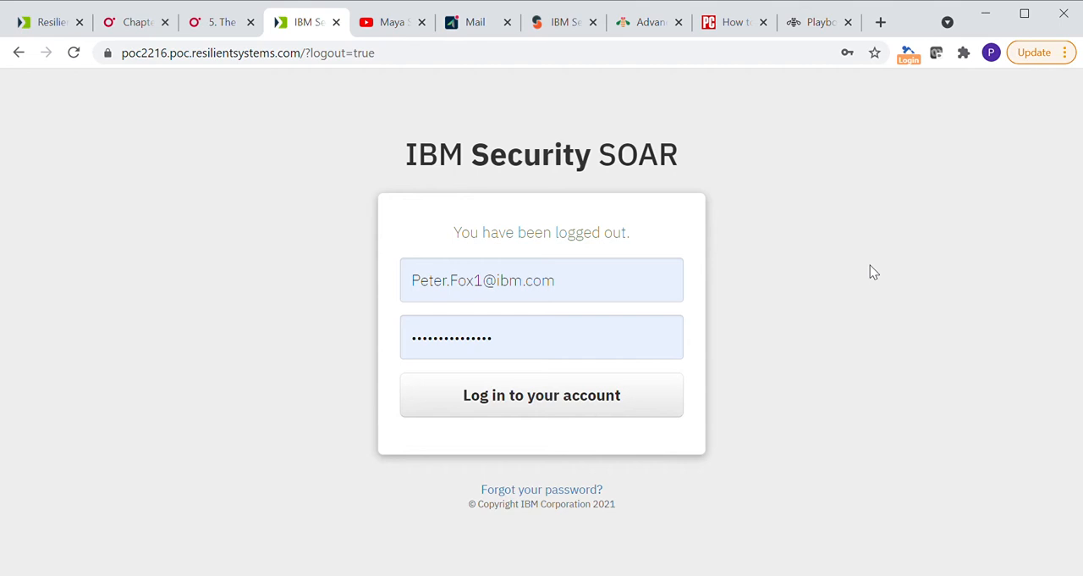
{"action": "mouse_move", "coordinate": [820, 281]}
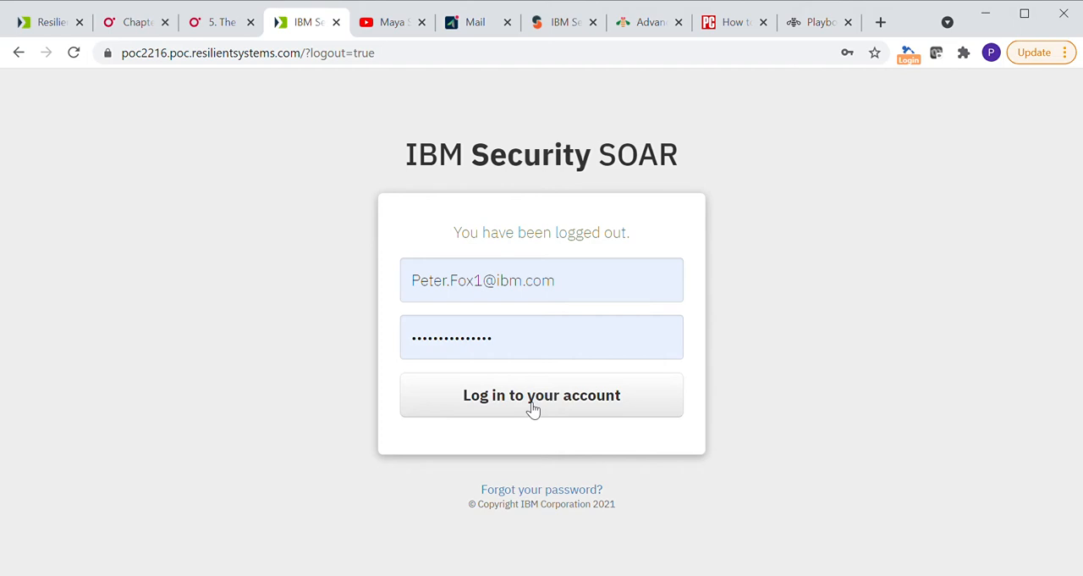
{"action": "mouse_move", "coordinate": [529, 403]}
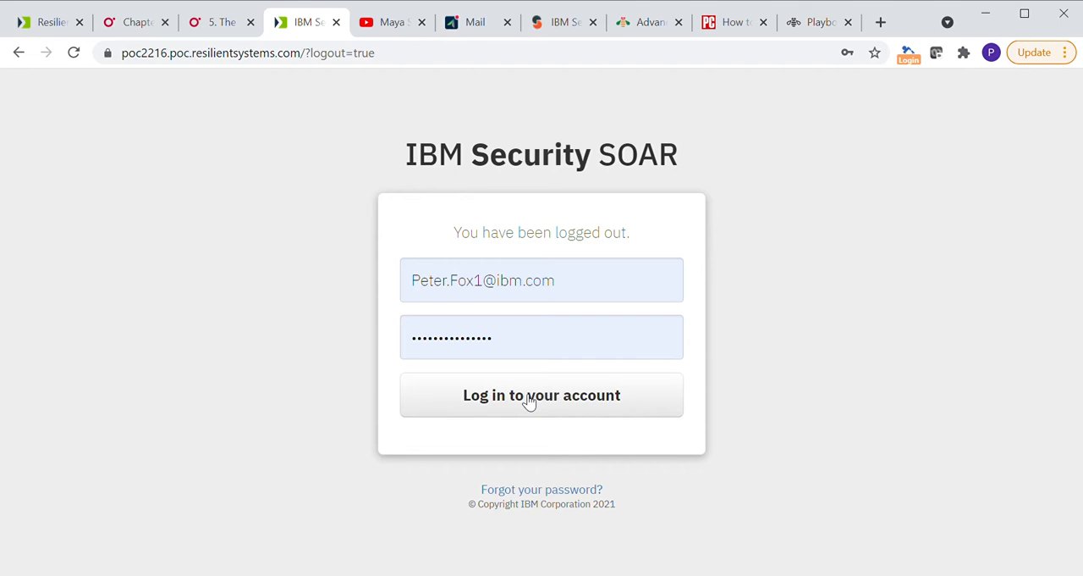
- Sign in to SOAR and go to Customization Settings from the account menu
{"action": "left_click", "coordinate": [542, 394]}
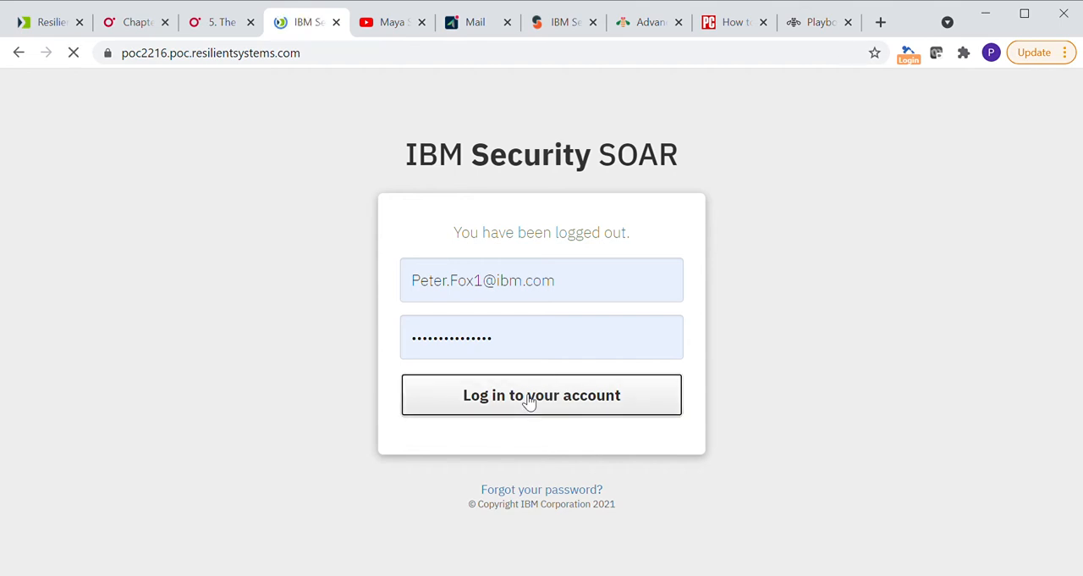
{"action": "left_click", "coordinate": [542, 395]}
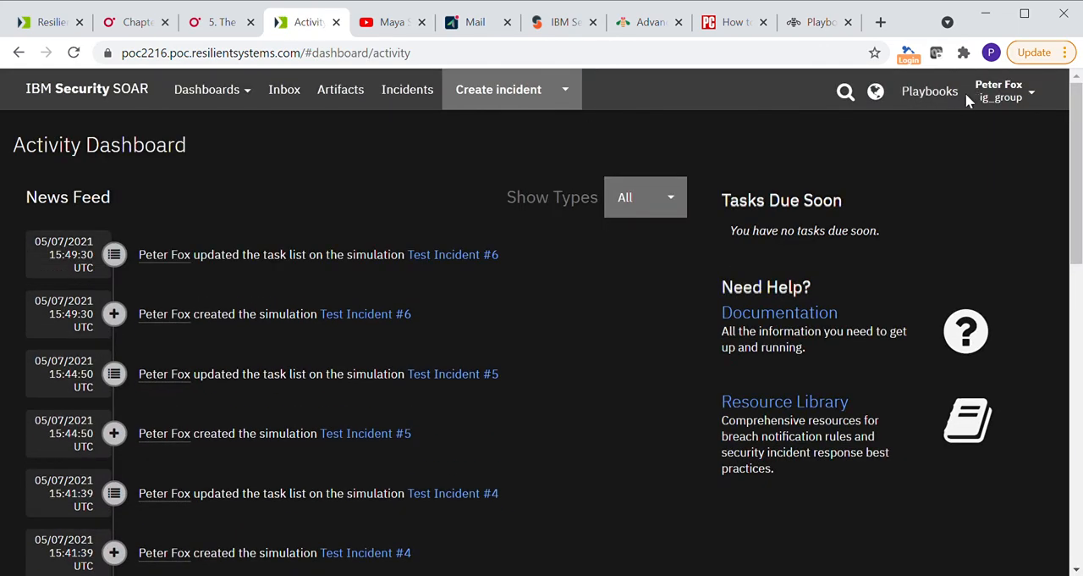
{"action": "mouse_move", "coordinate": [1039, 88]}
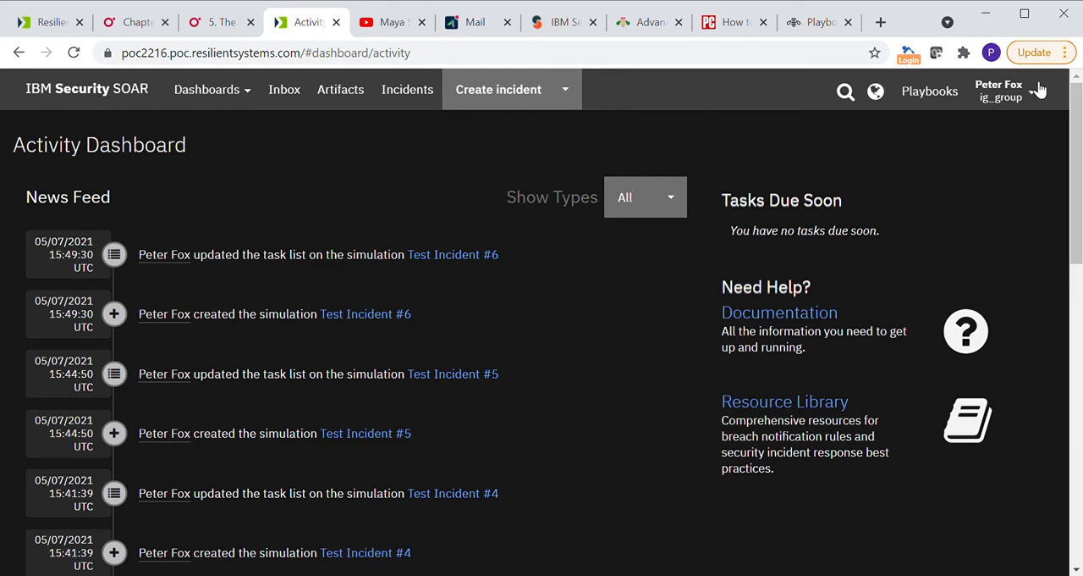
{"action": "left_click", "coordinate": [1000, 91]}
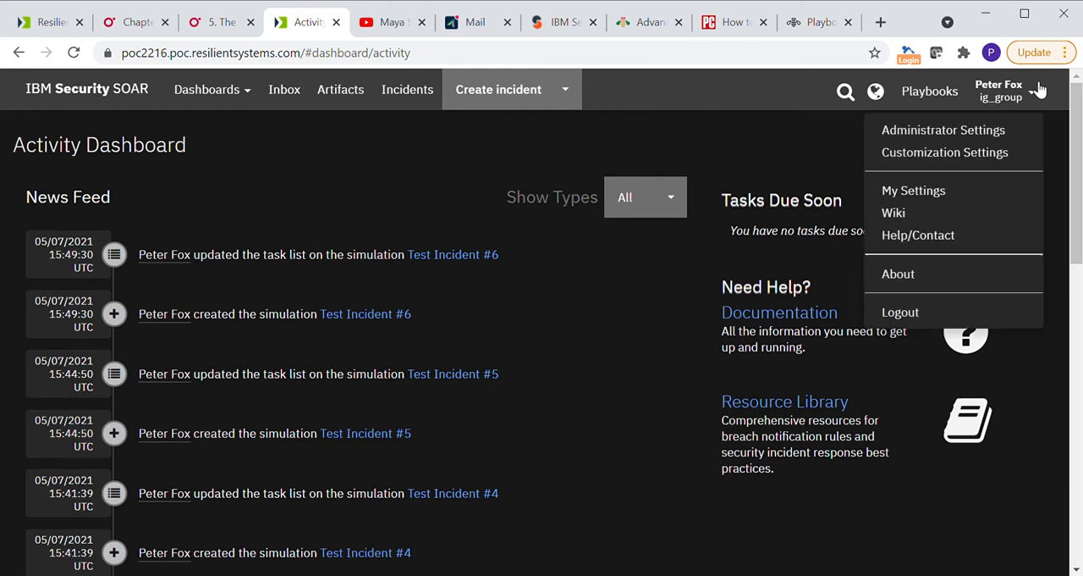
{"action": "mouse_move", "coordinate": [955, 153]}
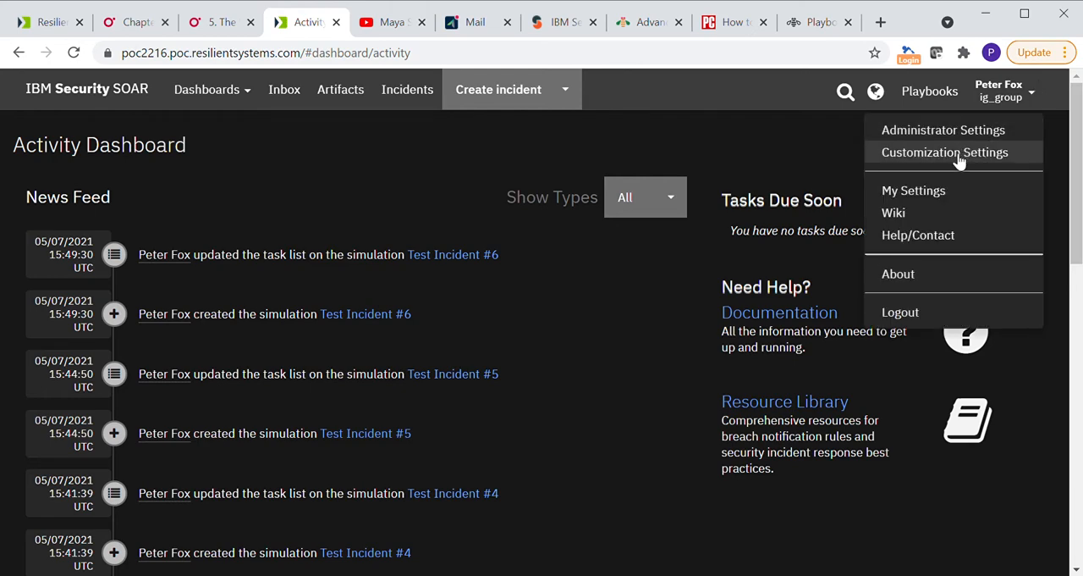
{"action": "left_click", "coordinate": [944, 152]}
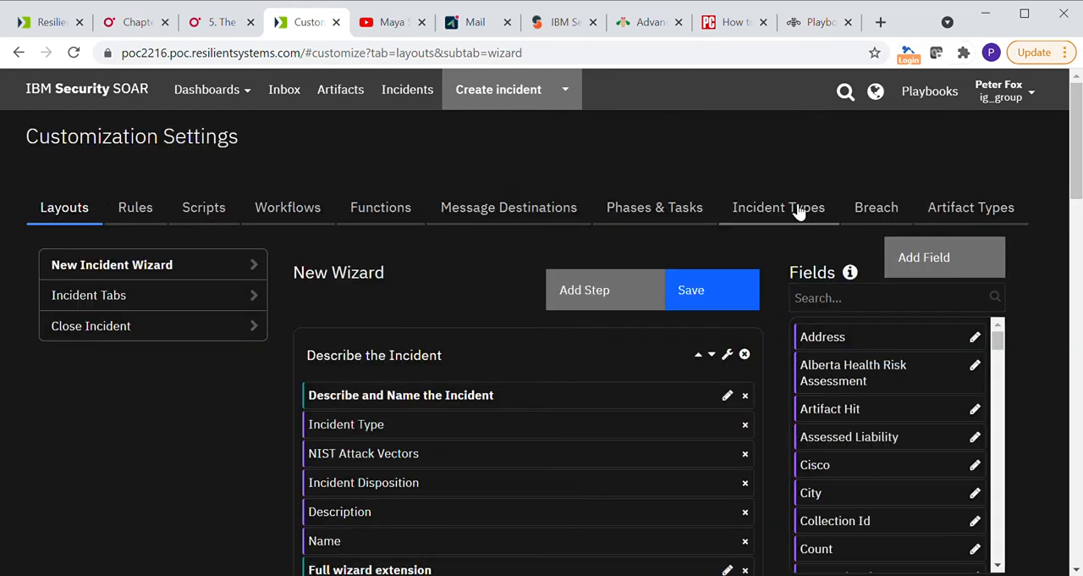
- Create a new incident type named 'Test Incident' and confirm it in the Incident Types list
{"action": "left_click", "coordinate": [779, 207]}
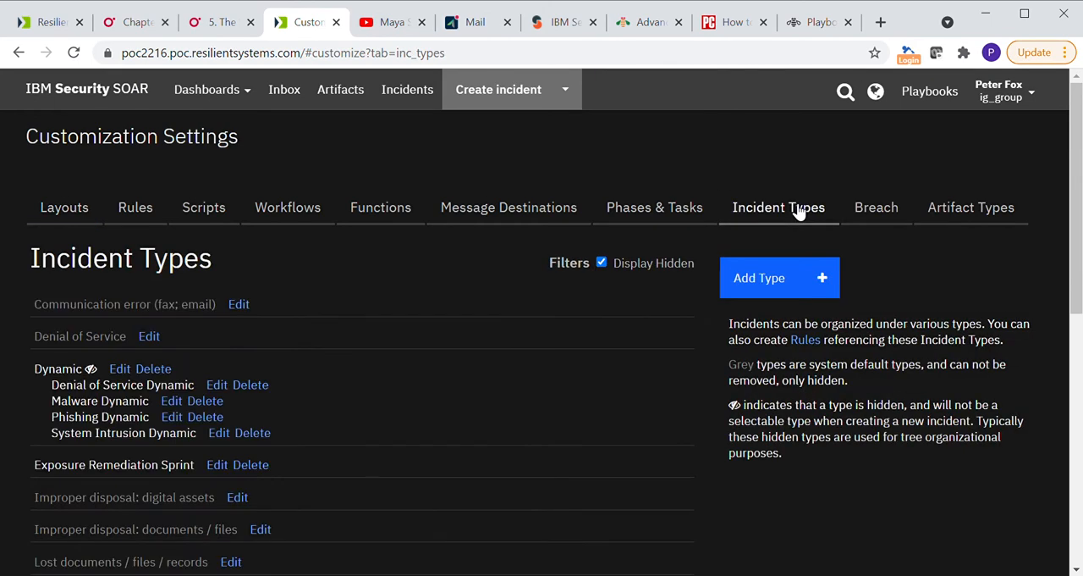
{"action": "left_click", "coordinate": [759, 278]}
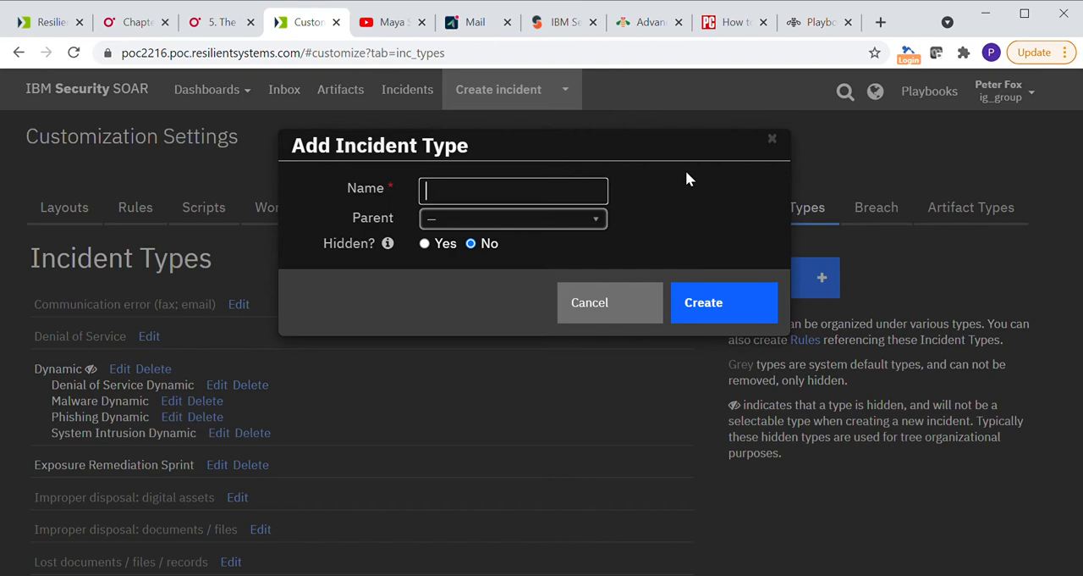
{"action": "mouse_move", "coordinate": [556, 203]}
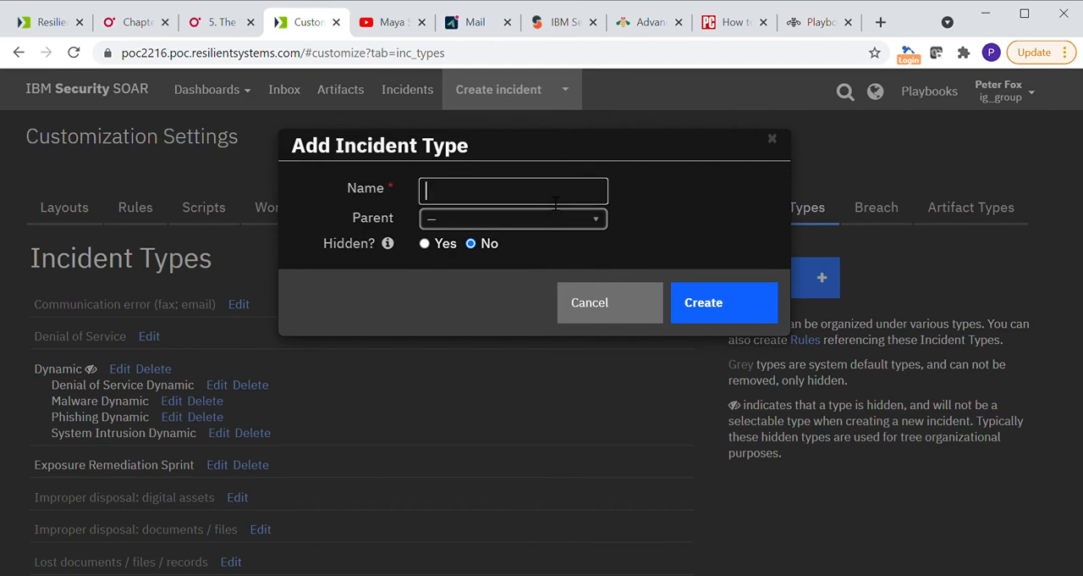
{"action": "type", "text": "Test"}
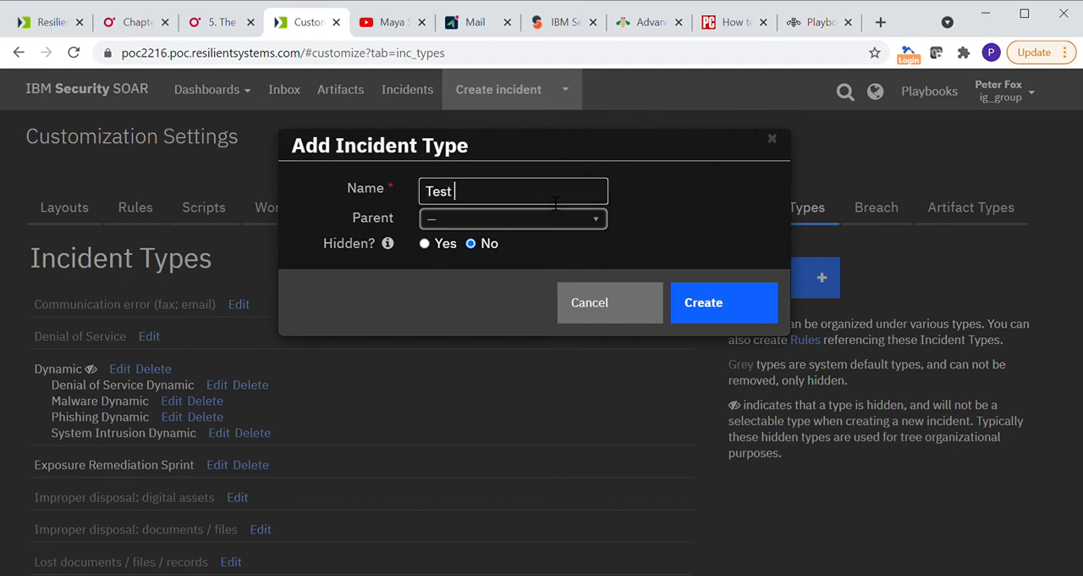
{"action": "type", "text": "Incident"}
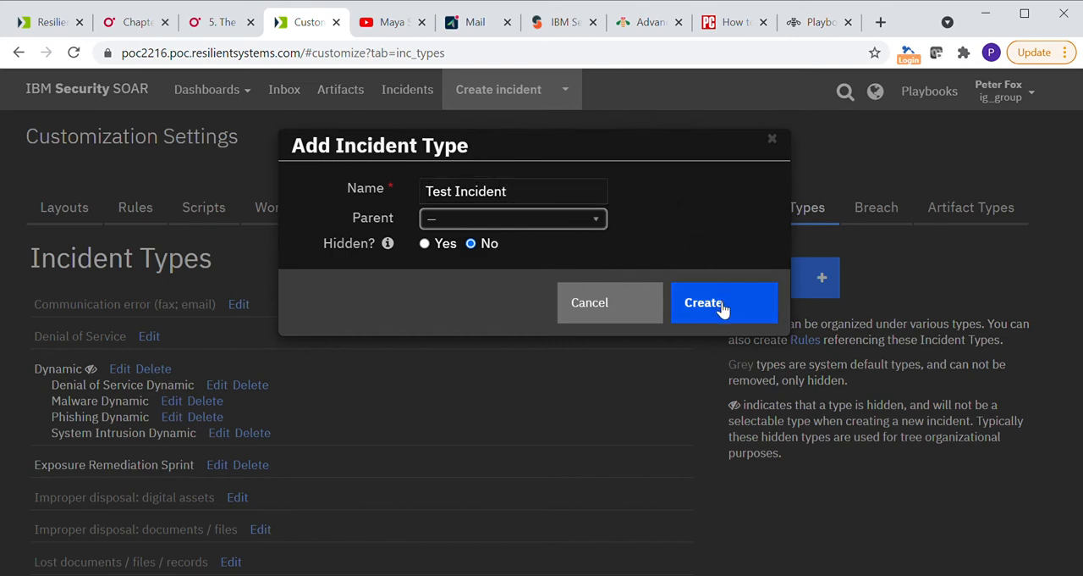
{"action": "left_click", "coordinate": [724, 302]}
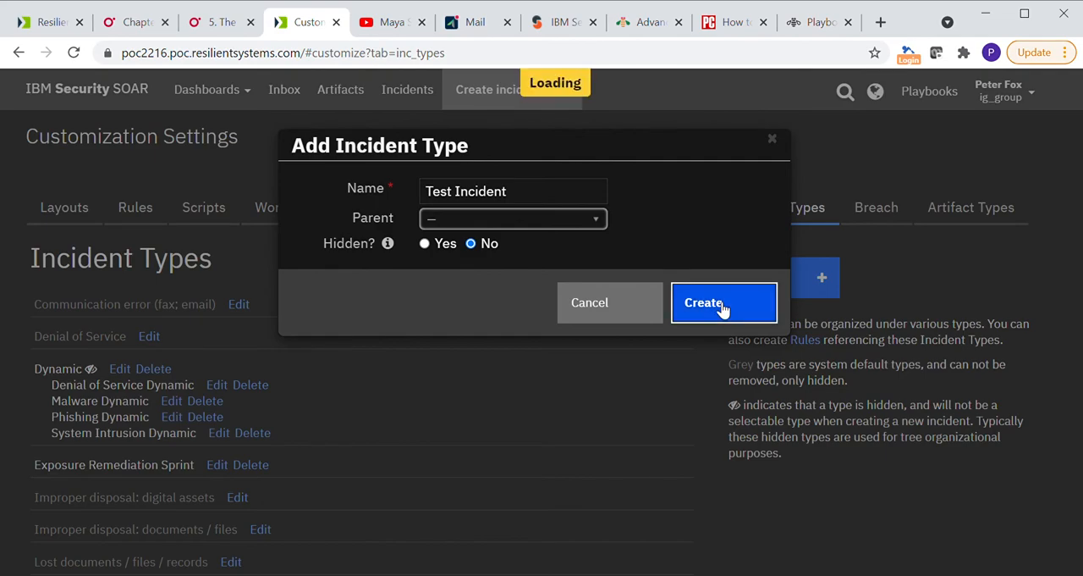
{"action": "left_click", "coordinate": [723, 302]}
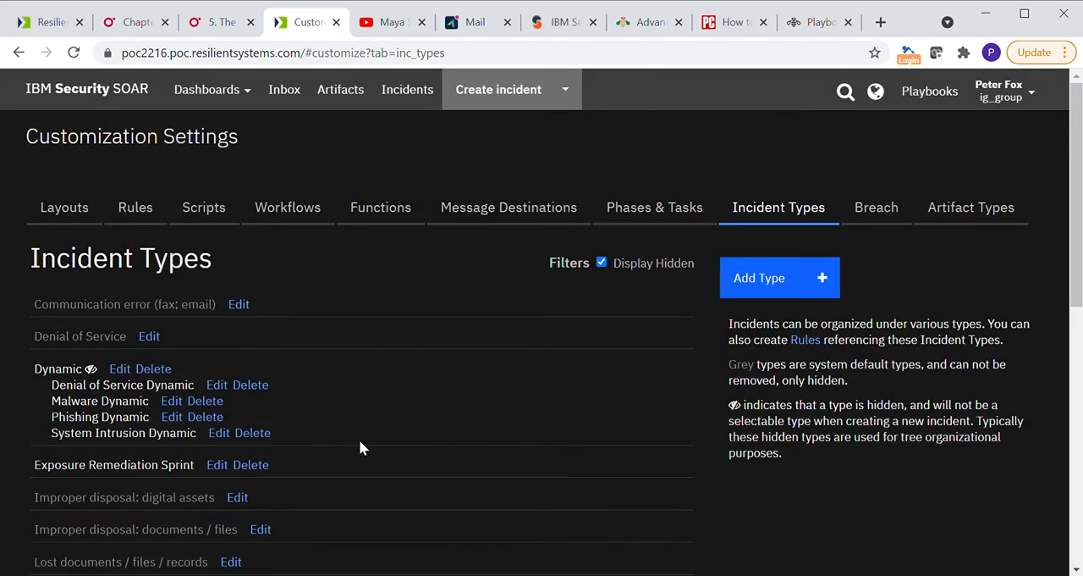
{"action": "scroll", "scroll_direction": "down", "scroll_amount": 3}
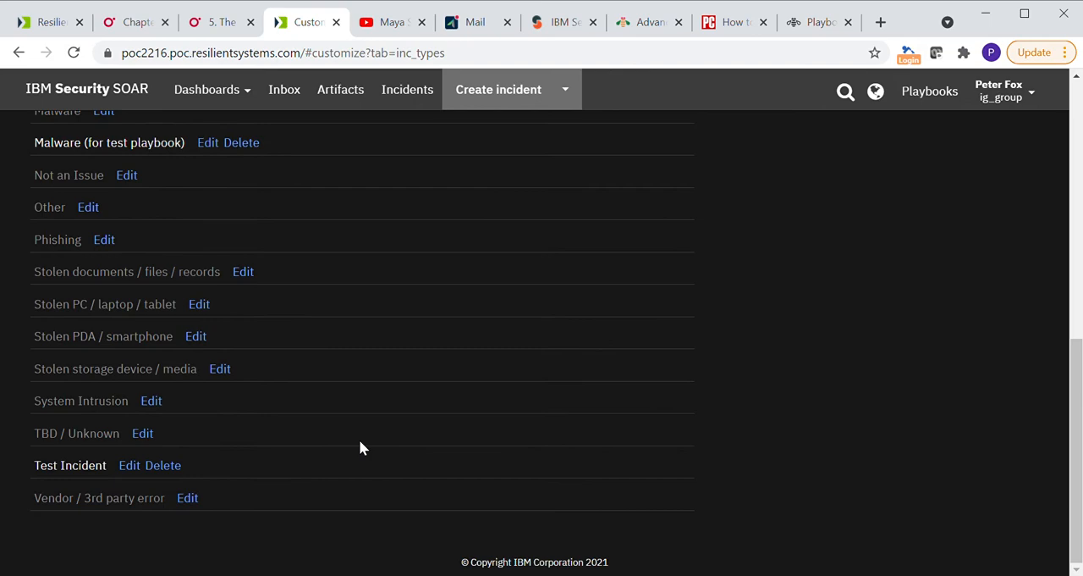
{"action": "scroll", "scroll_direction": "up", "scroll_amount": 3}
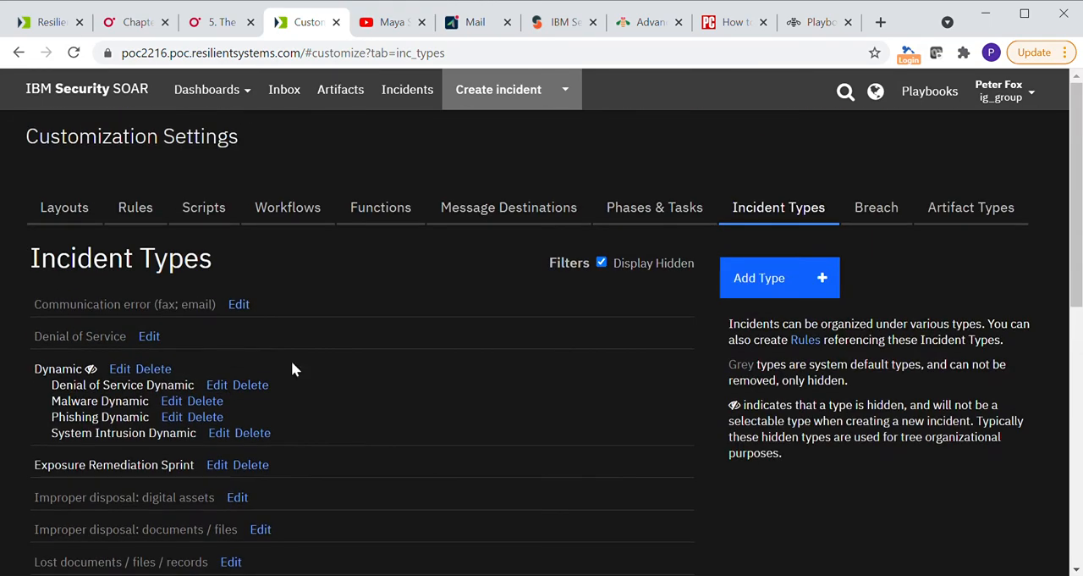
{"action": "mouse_move", "coordinate": [136, 207]}
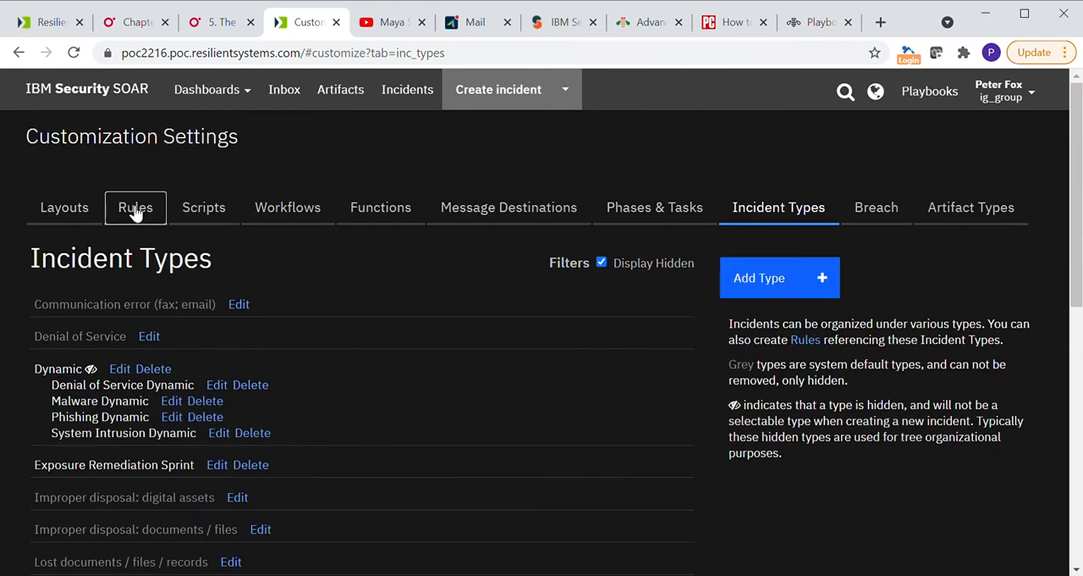
- Start a new automatic rule and enter 'Test Rule' as its display name
{"action": "left_click", "coordinate": [136, 207]}
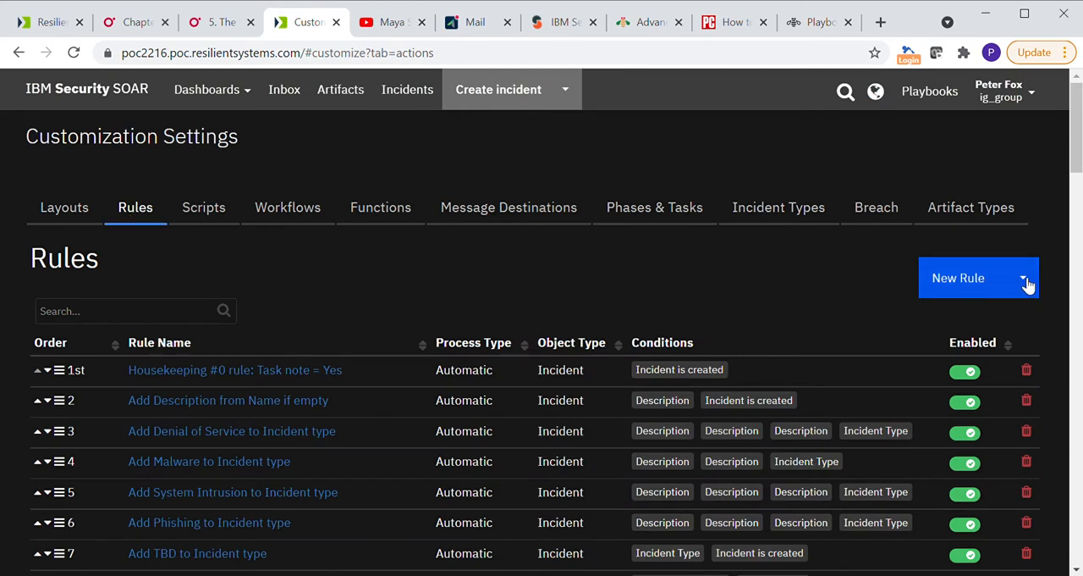
{"action": "left_click", "coordinate": [978, 277]}
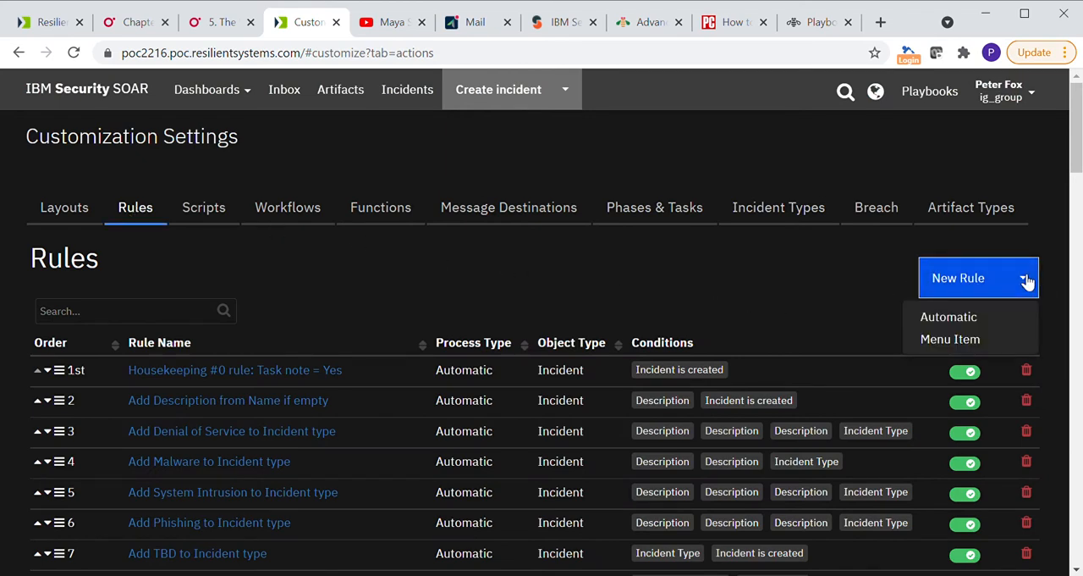
{"action": "left_click", "coordinate": [948, 317]}
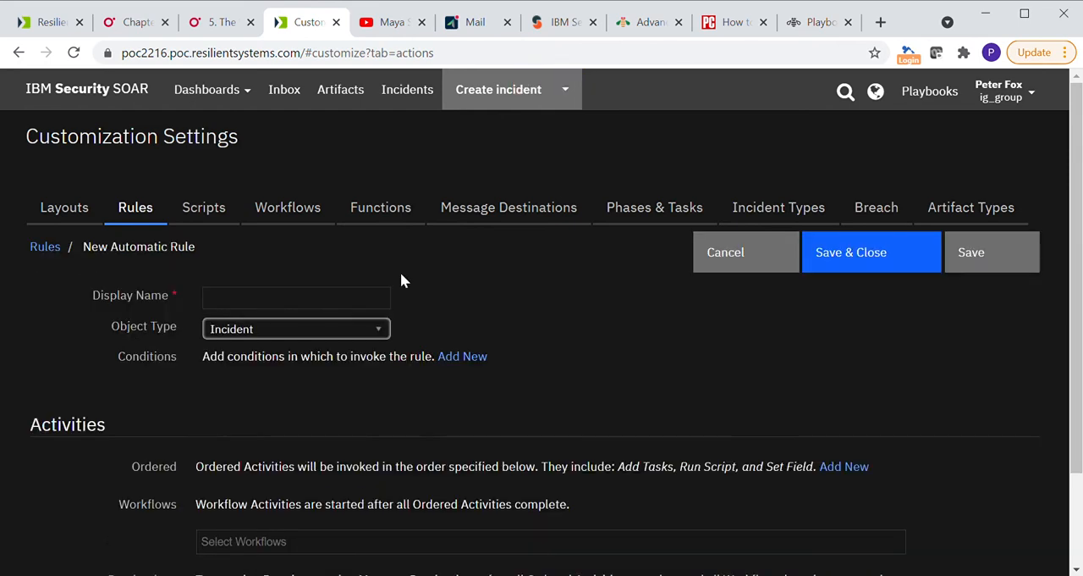
{"action": "type", "text": "Test Rule"}
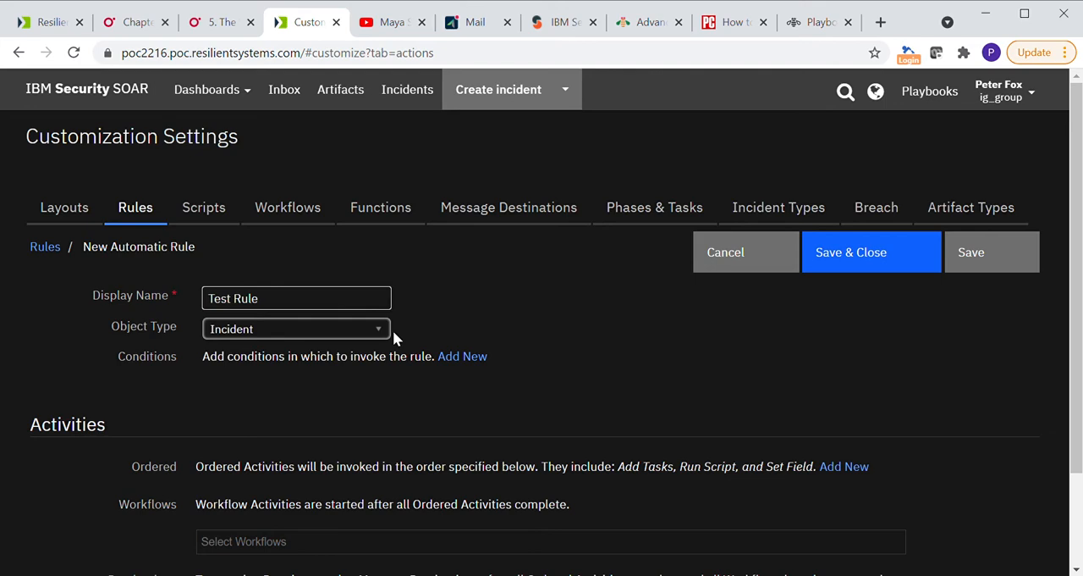
{"action": "mouse_move", "coordinate": [288, 338]}
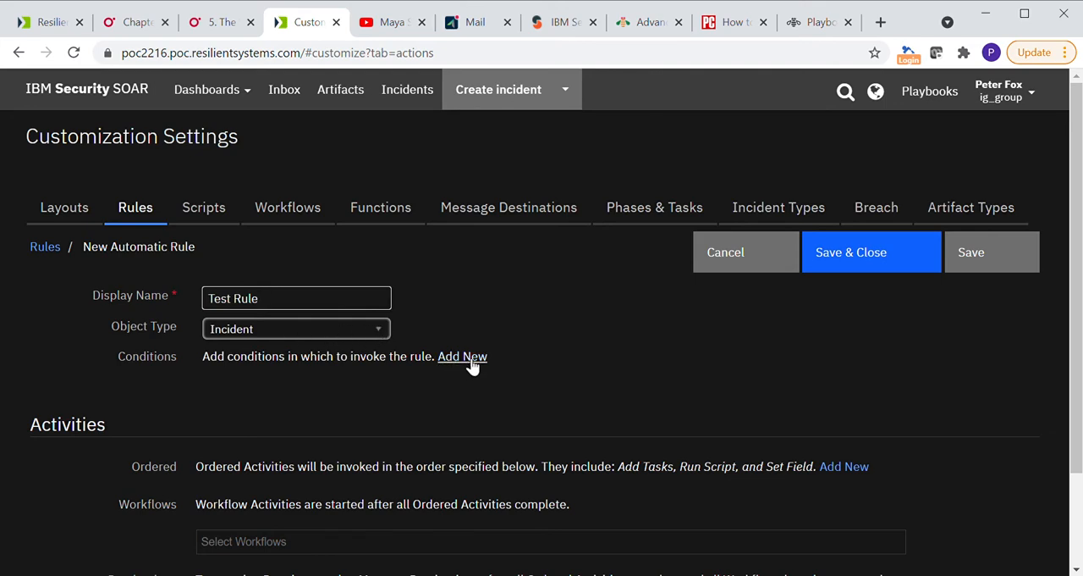
- Add a rule condition: Incident Type is equal to Test Incident
{"action": "left_click", "coordinate": [464, 355]}
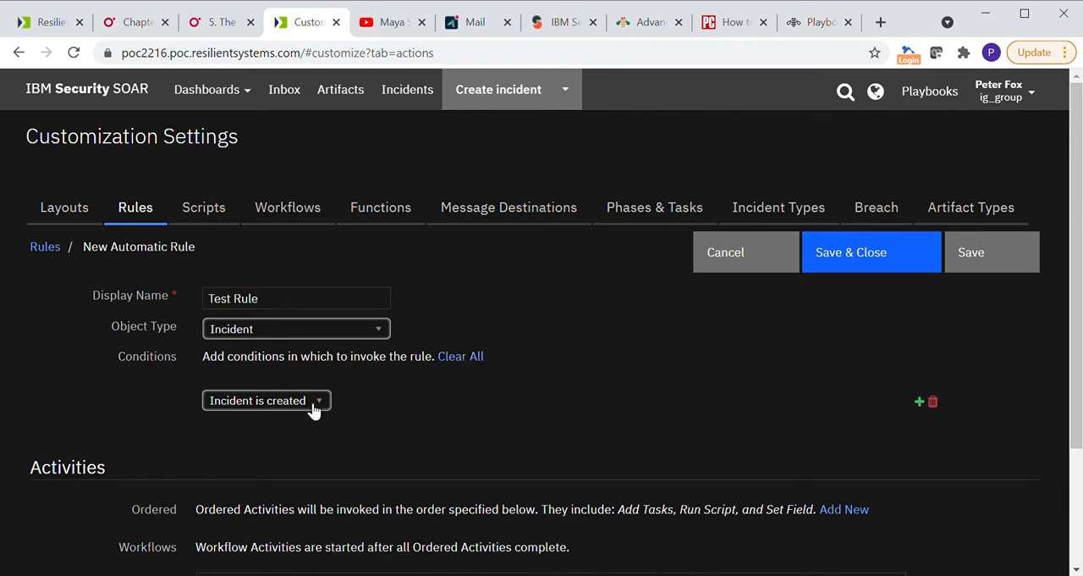
{"action": "left_click", "coordinate": [264, 399]}
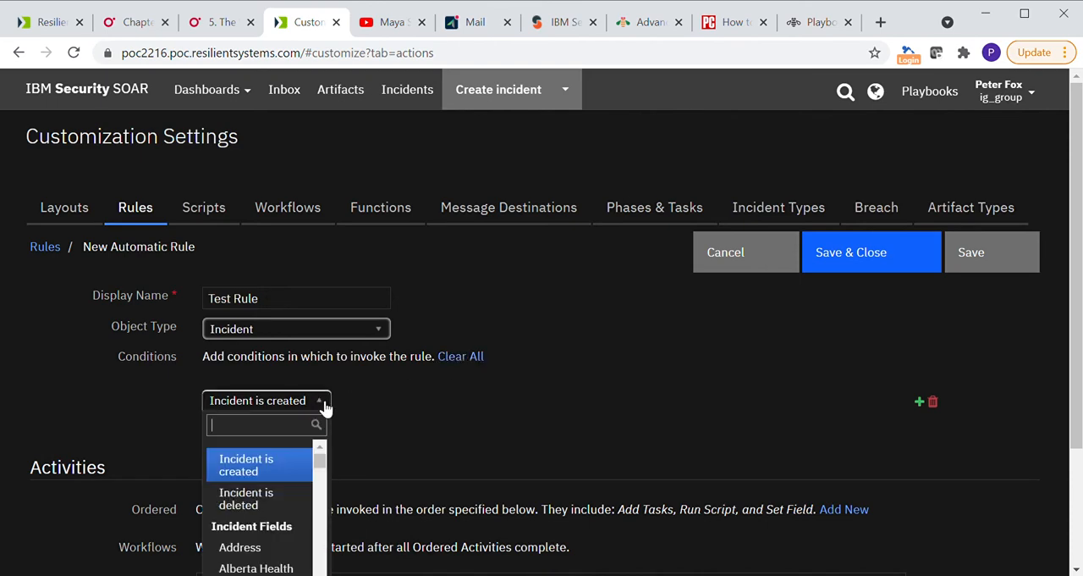
{"action": "scroll", "scroll_direction": "down", "scroll_amount": 3}
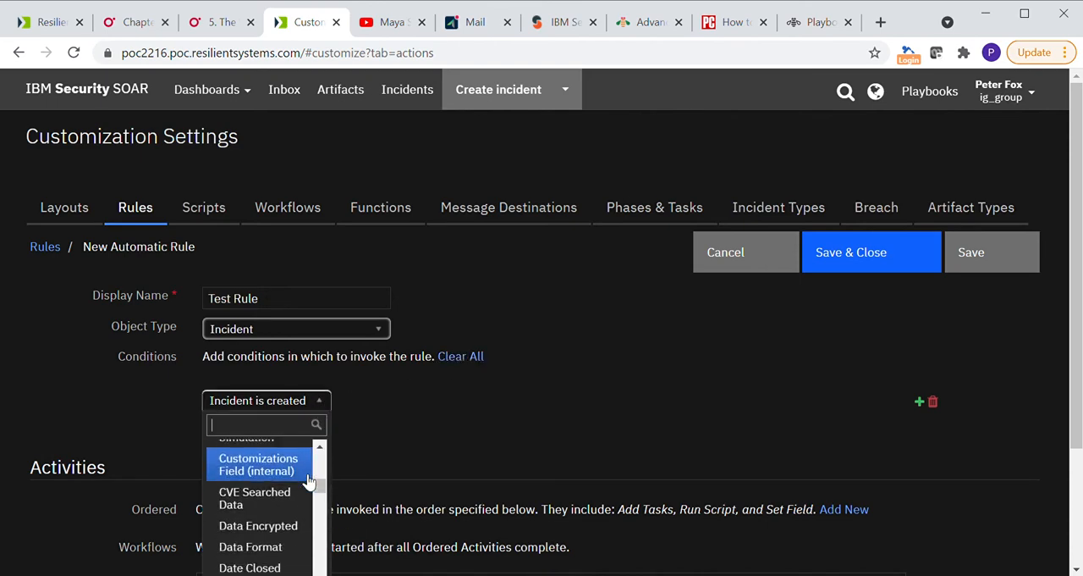
{"action": "scroll", "scroll_direction": "down", "scroll_amount": 3}
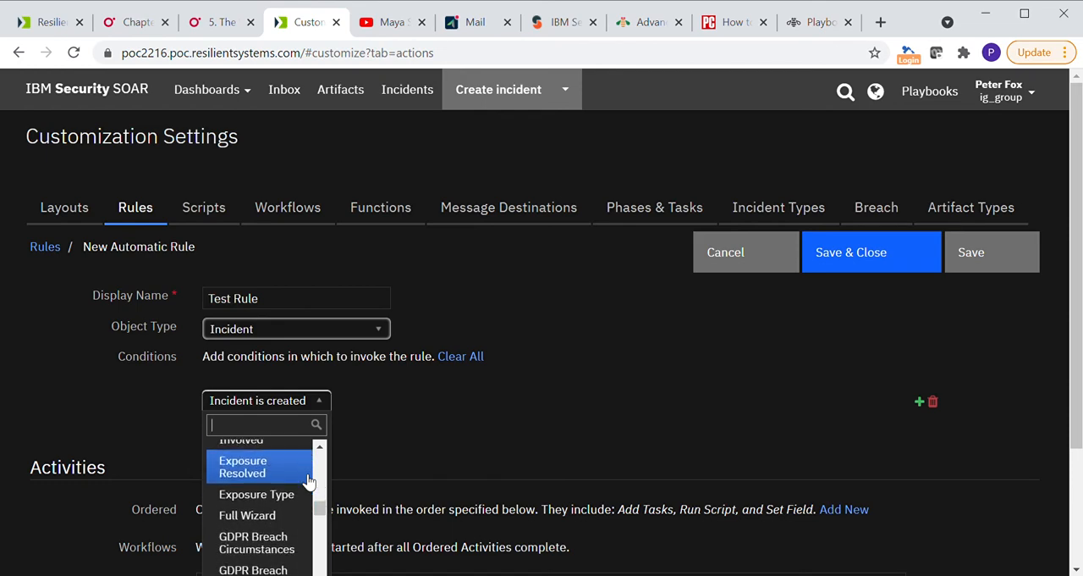
{"action": "scroll", "scroll_direction": "down", "scroll_amount": 3}
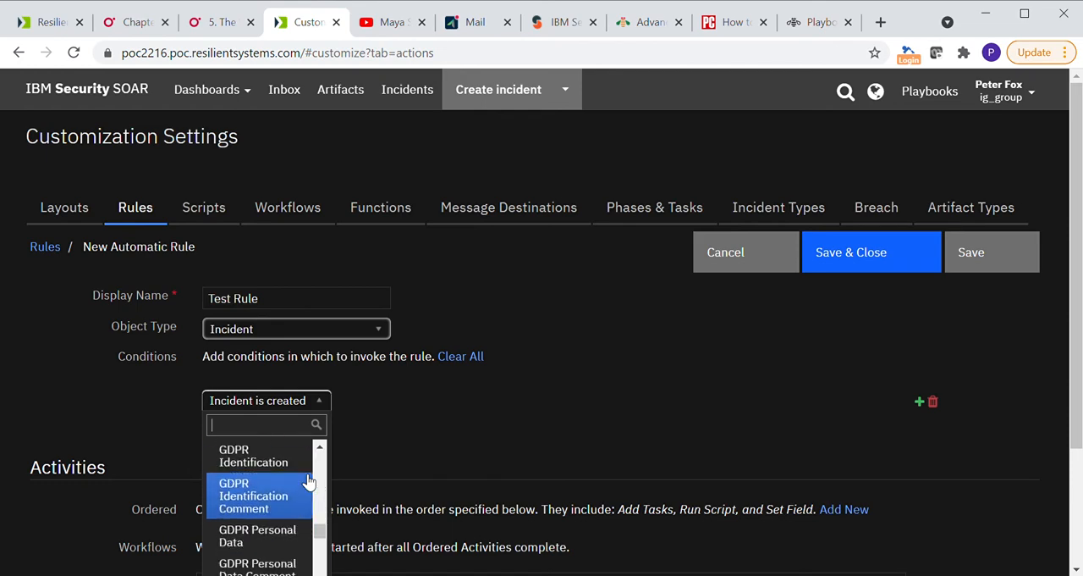
{"action": "scroll", "scroll_direction": "down", "scroll_amount": 3}
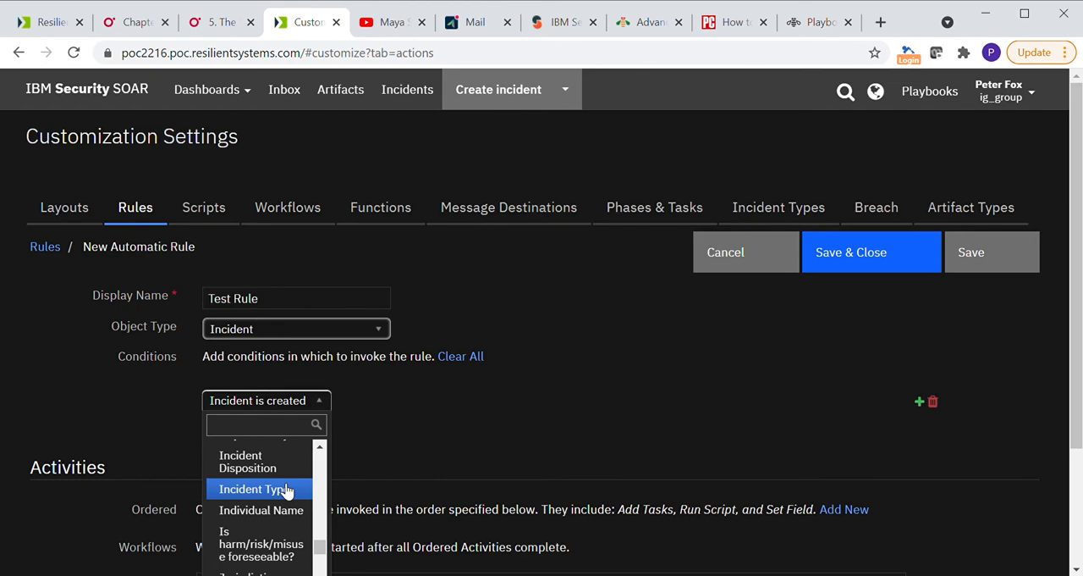
{"action": "left_click", "coordinate": [254, 488]}
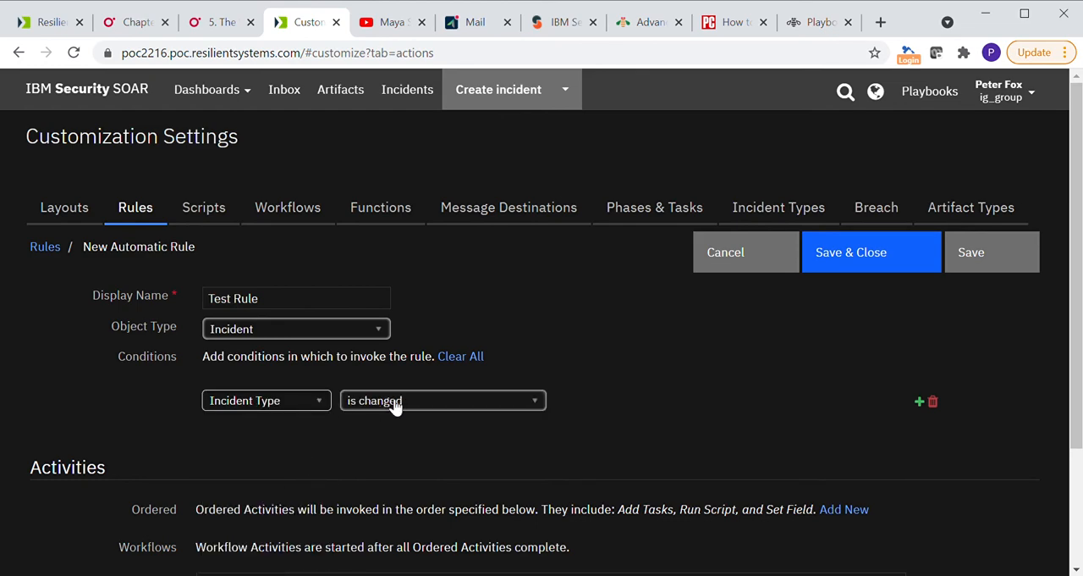
{"action": "left_click", "coordinate": [444, 399]}
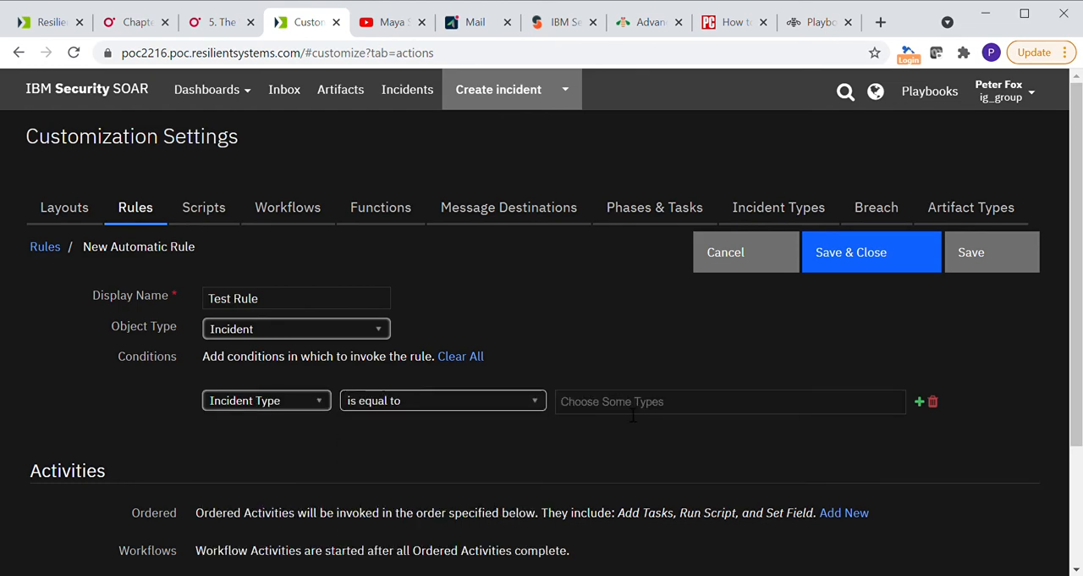
{"action": "type", "text": "Test"}
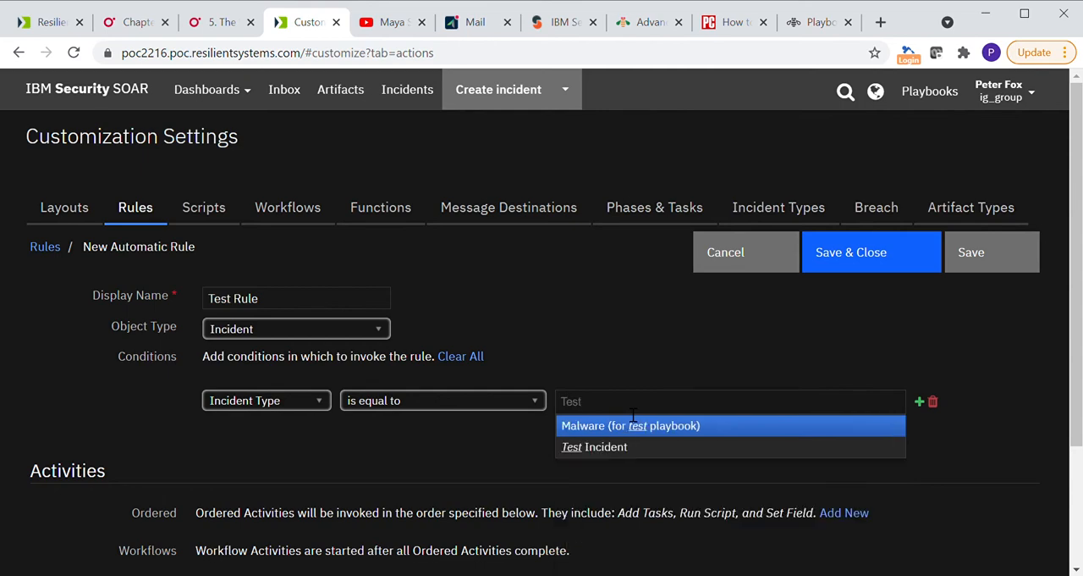
{"action": "left_click", "coordinate": [594, 447]}
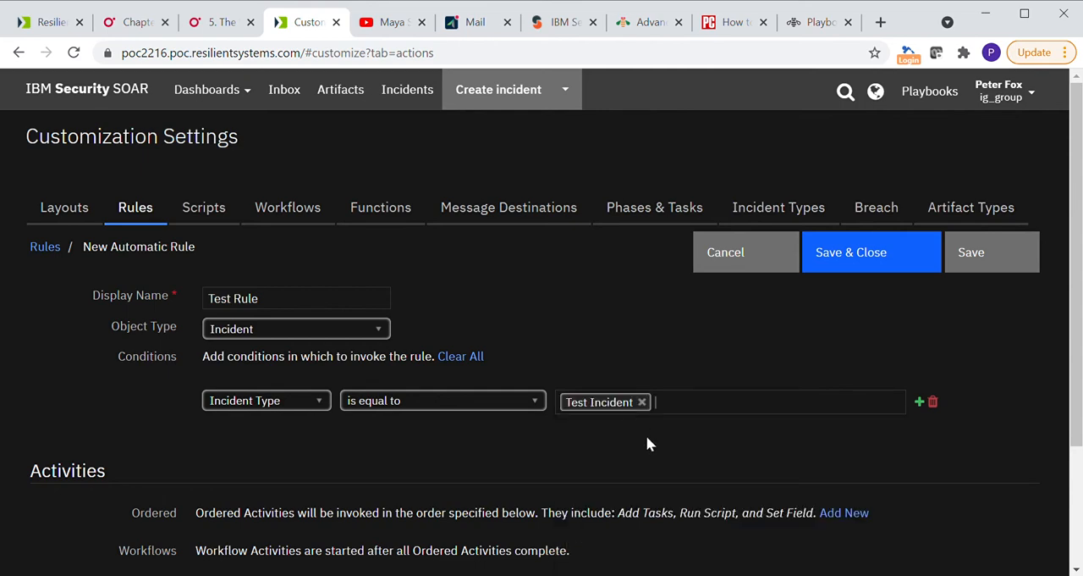
{"action": "scroll", "scroll_direction": "down", "scroll_amount": 3}
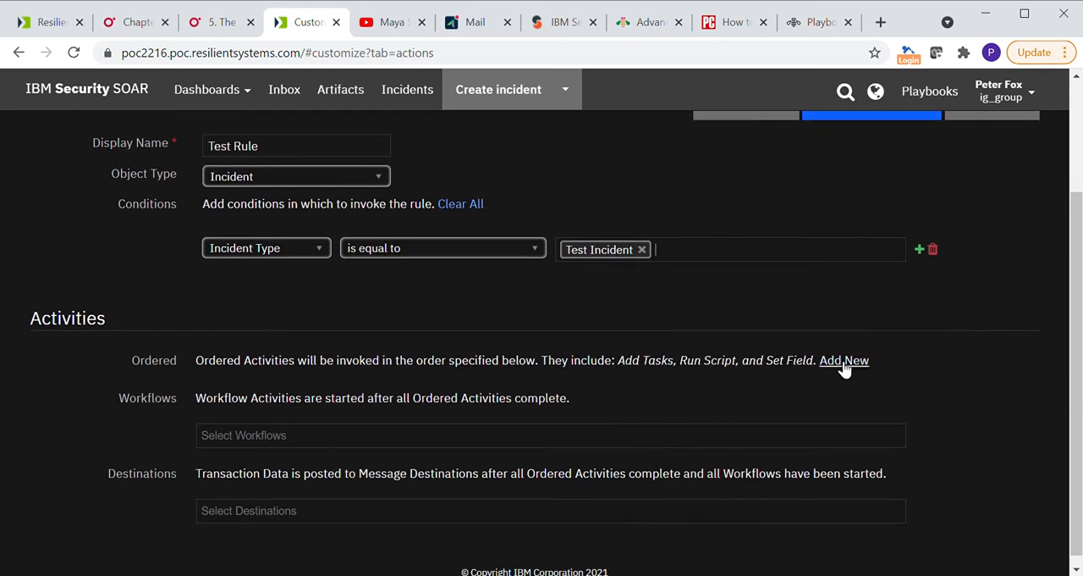
- Add an Add Tasks activity with Initial Triage, Interview key individuals, illegal activity and internal involvement tasks
{"action": "left_click", "coordinate": [844, 359]}
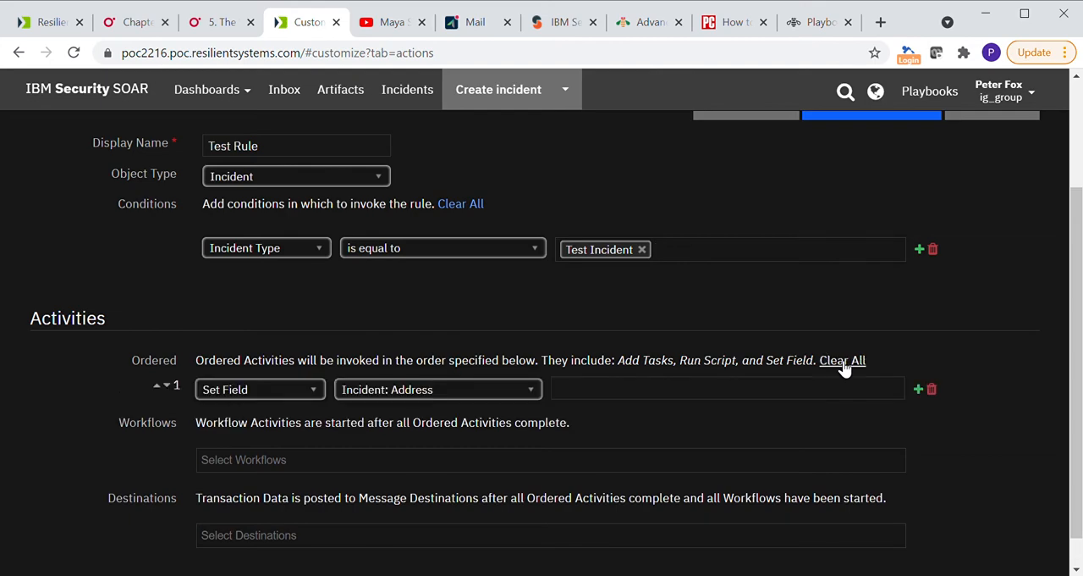
{"action": "left_click", "coordinate": [261, 389]}
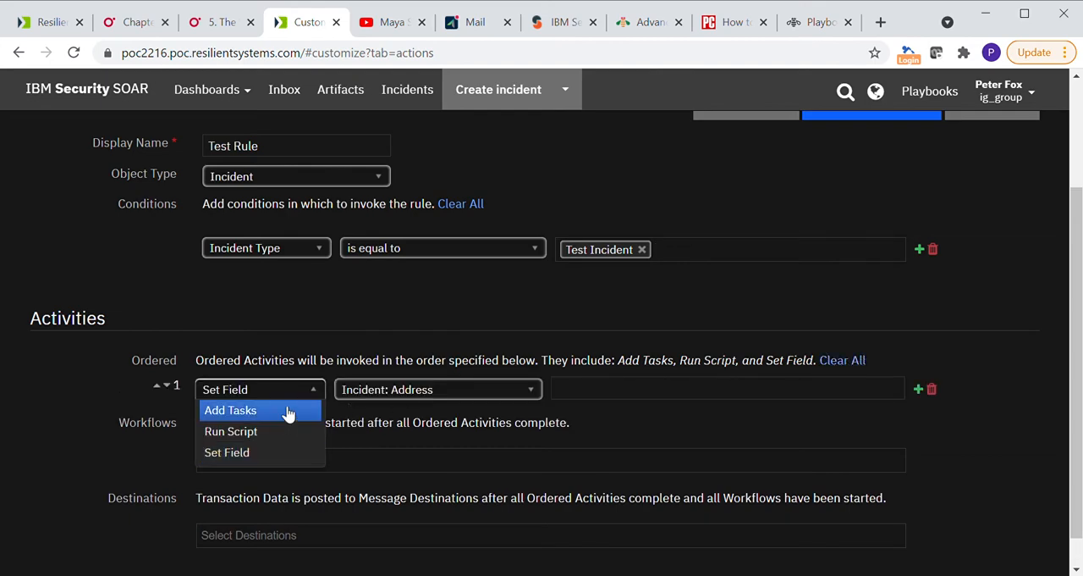
{"action": "left_click", "coordinate": [230, 409]}
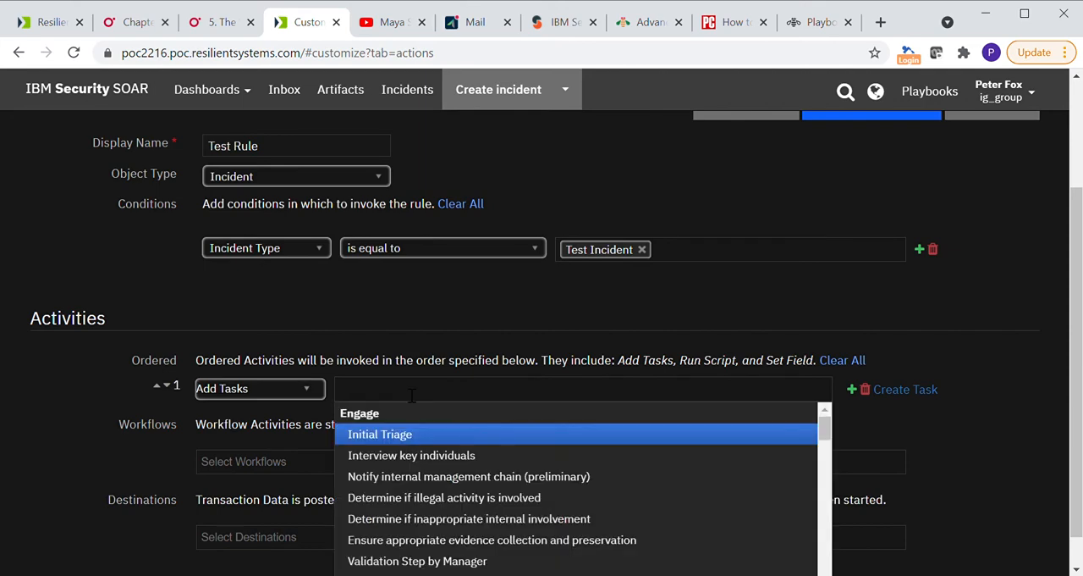
{"action": "mouse_move", "coordinate": [438, 440]}
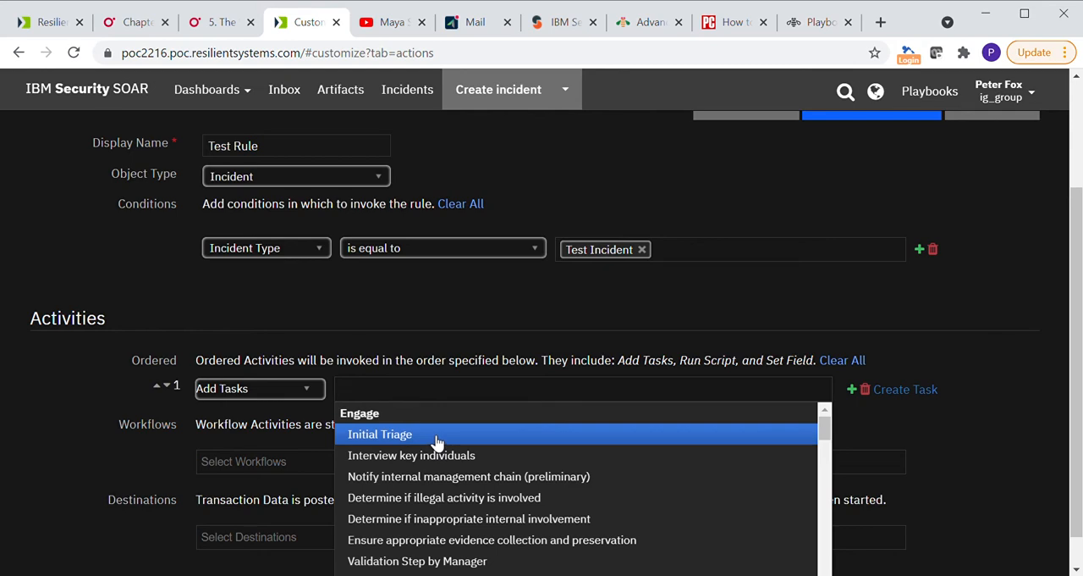
{"action": "left_click", "coordinate": [379, 434]}
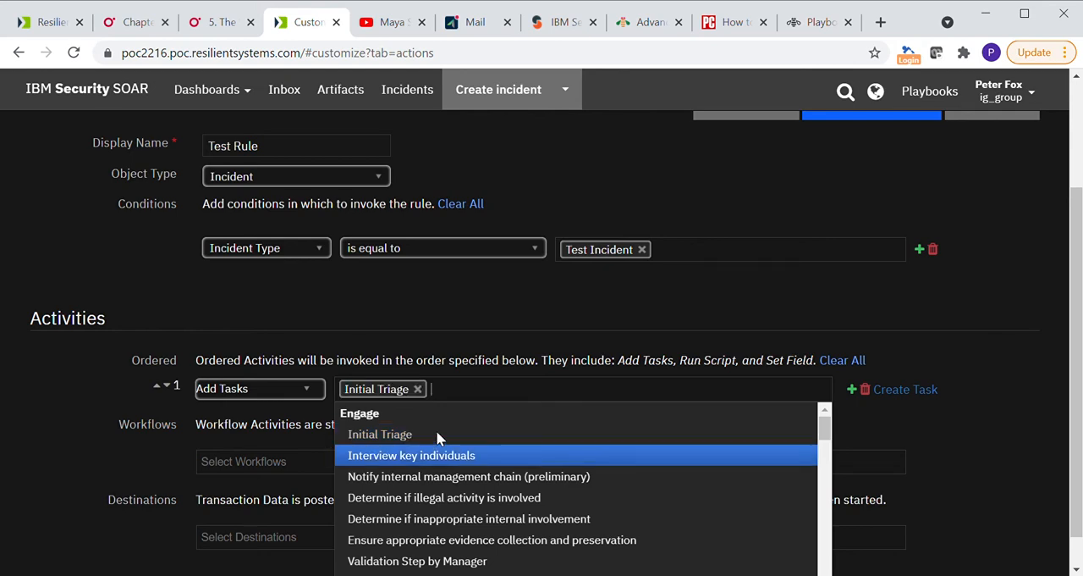
{"action": "left_click", "coordinate": [411, 454]}
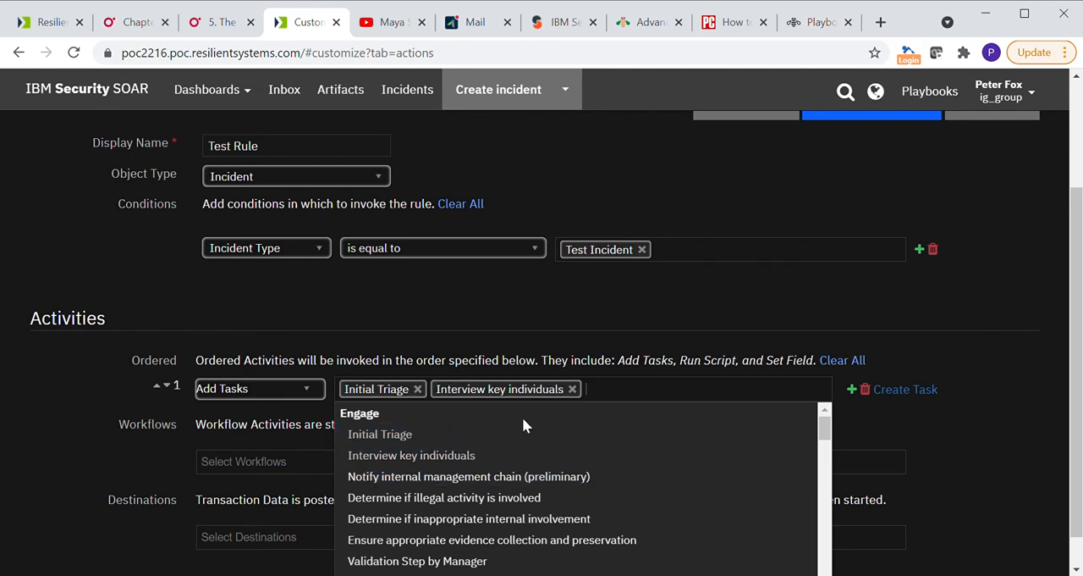
{"action": "mouse_move", "coordinate": [508, 504]}
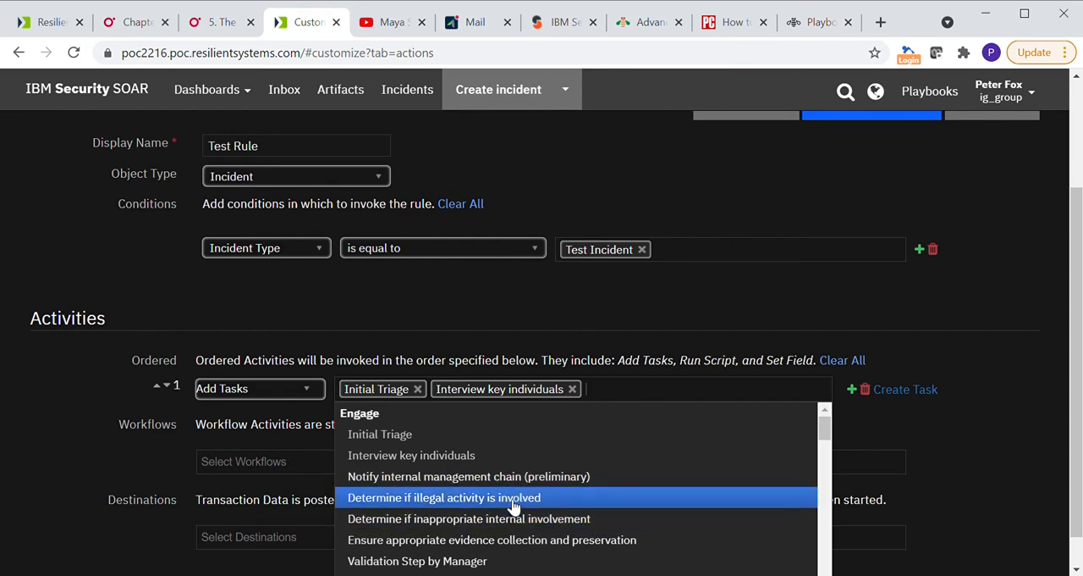
{"action": "left_click", "coordinate": [444, 498]}
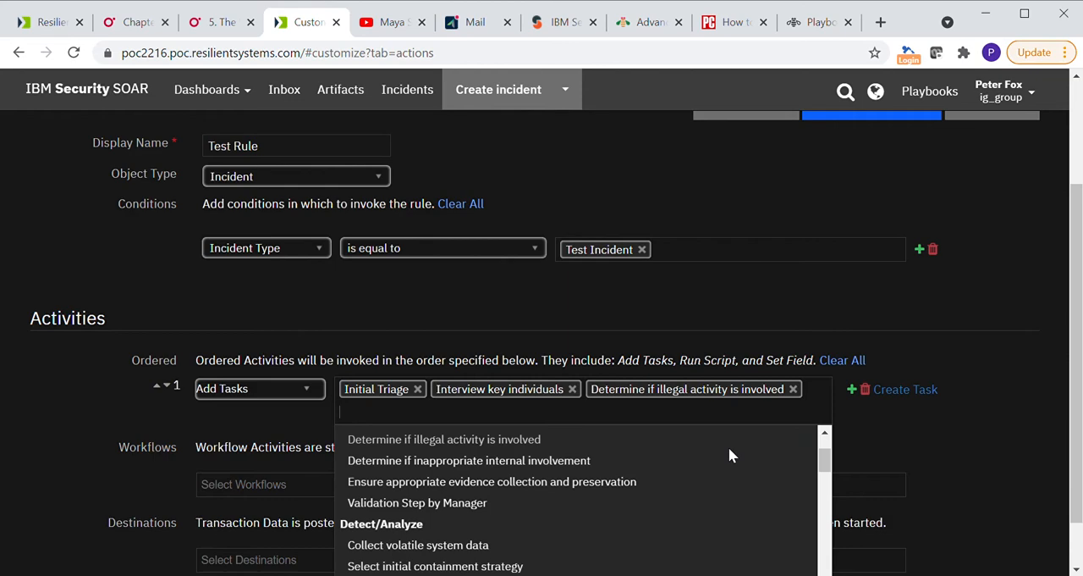
{"action": "left_click", "coordinate": [467, 460]}
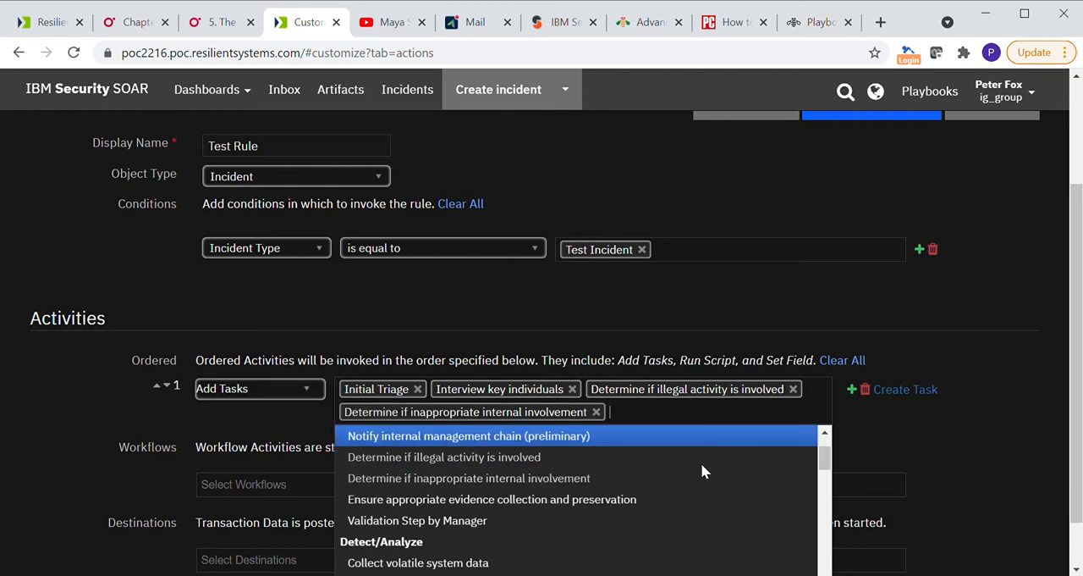
- Add Analyze malware-infected systems, email header analysis, Contact your ISP, Close the Ticket and management notification tasks
{"action": "scroll", "scroll_direction": "down", "scroll_amount": 3}
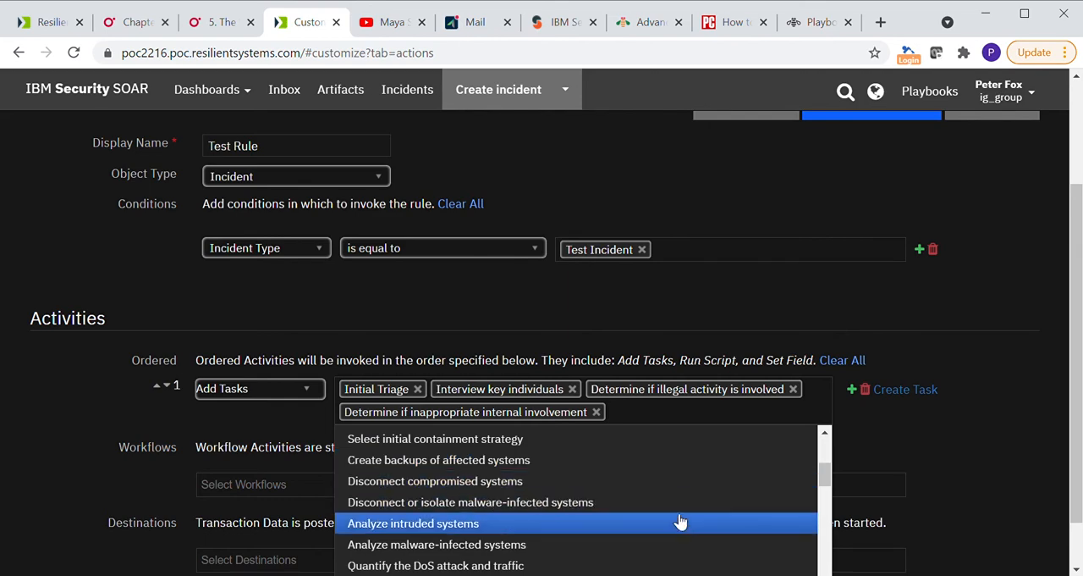
{"action": "scroll", "scroll_direction": "down", "scroll_amount": 3}
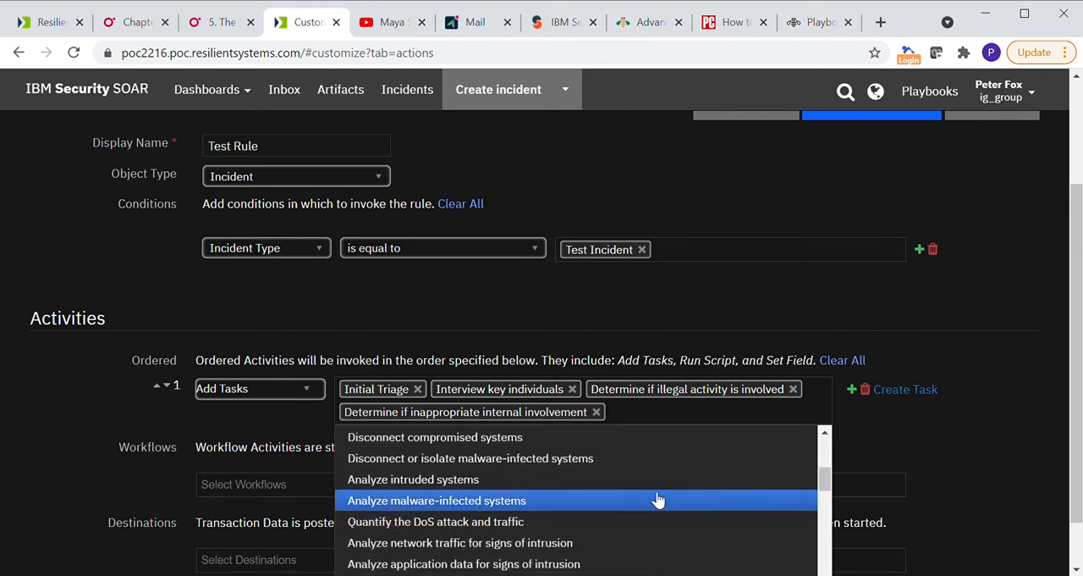
{"action": "left_click", "coordinate": [437, 500]}
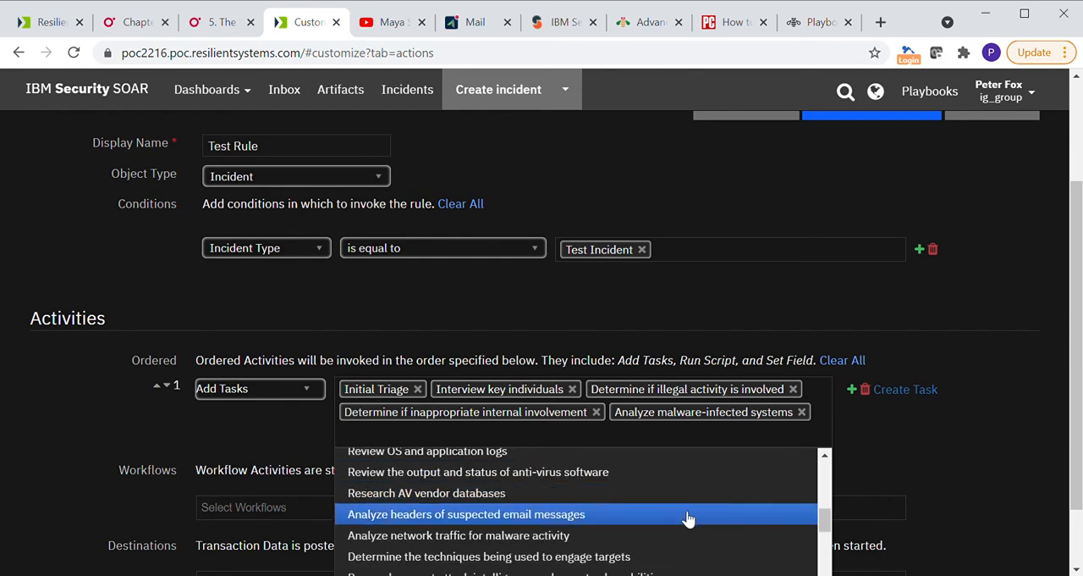
{"action": "left_click", "coordinate": [466, 515]}
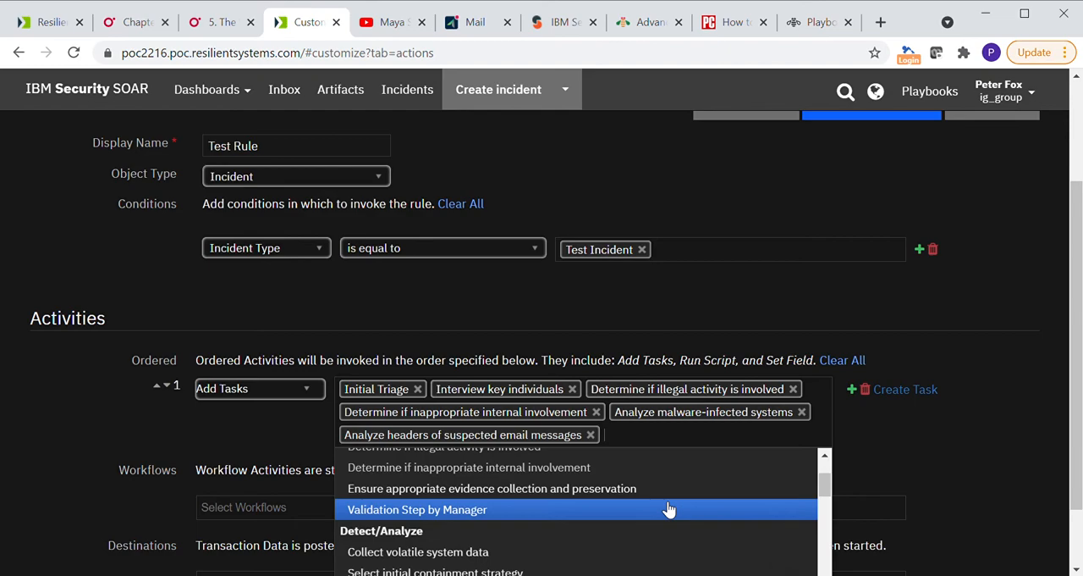
{"action": "scroll", "scroll_direction": "down", "scroll_amount": 3}
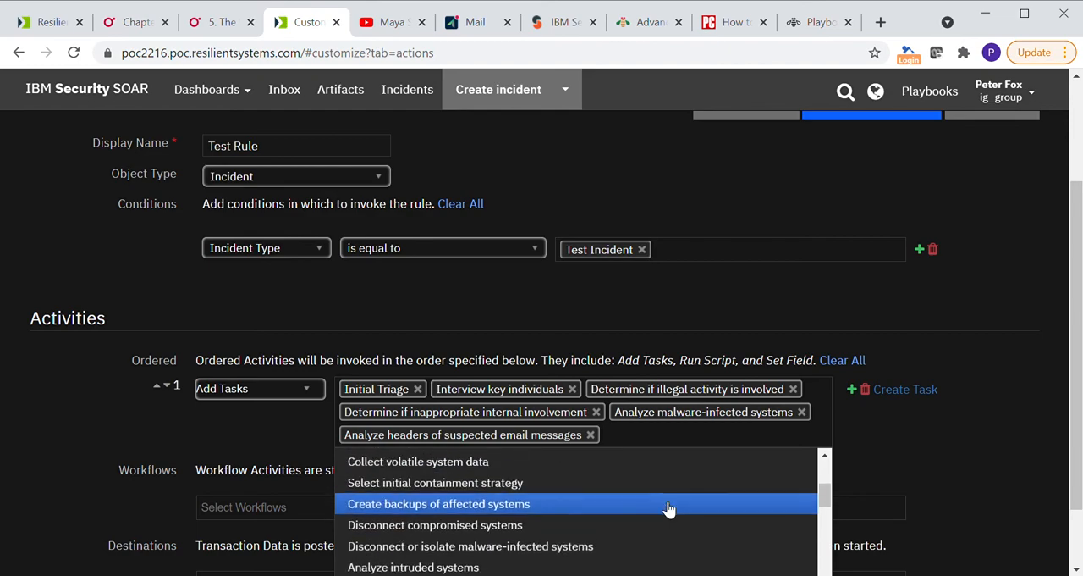
{"action": "scroll", "scroll_direction": "down", "scroll_amount": 3}
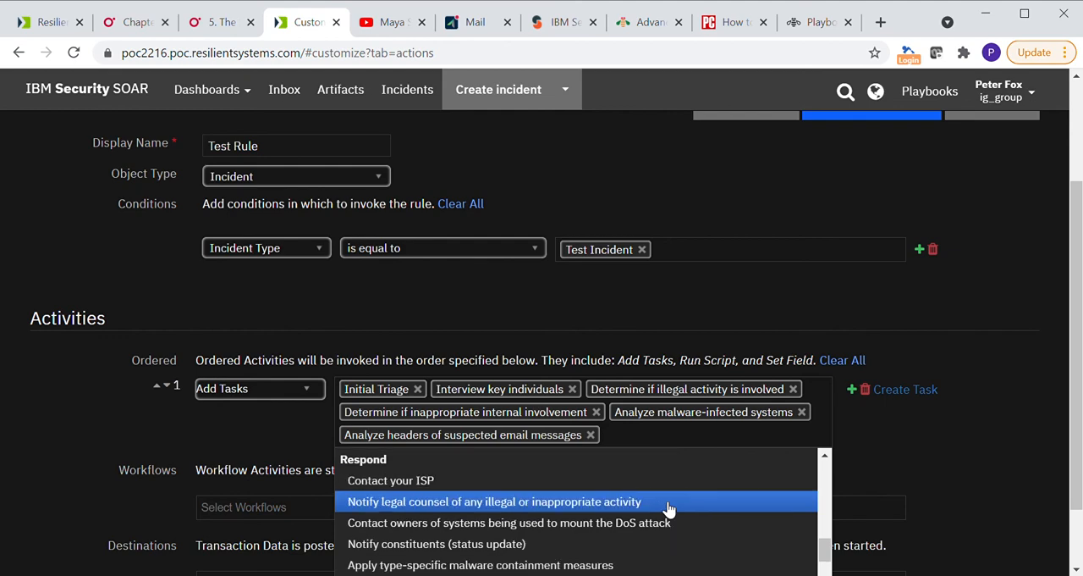
{"action": "mouse_move", "coordinate": [664, 482]}
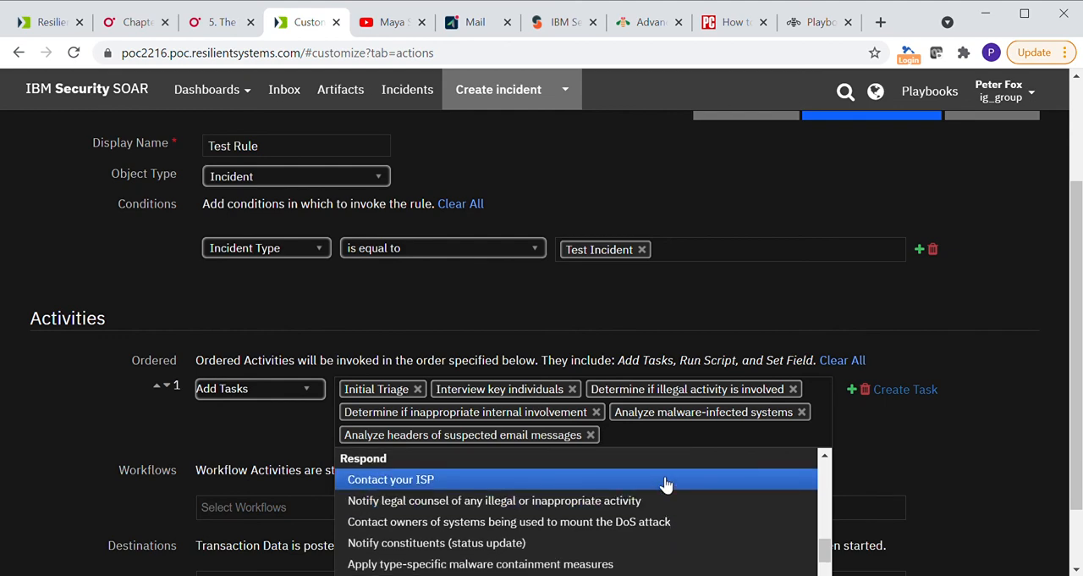
{"action": "left_click", "coordinate": [390, 479]}
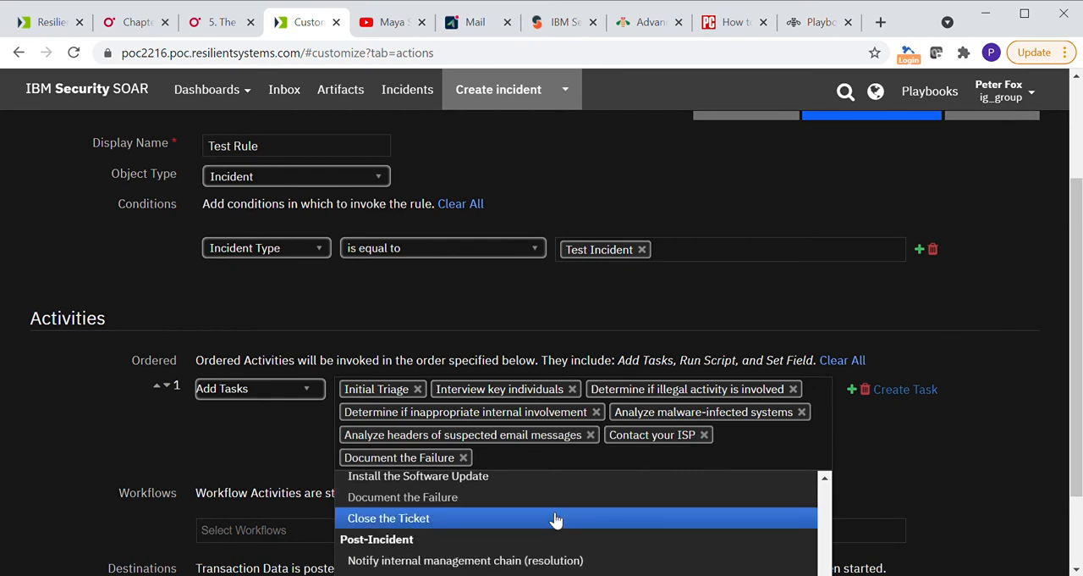
{"action": "left_click", "coordinate": [389, 518]}
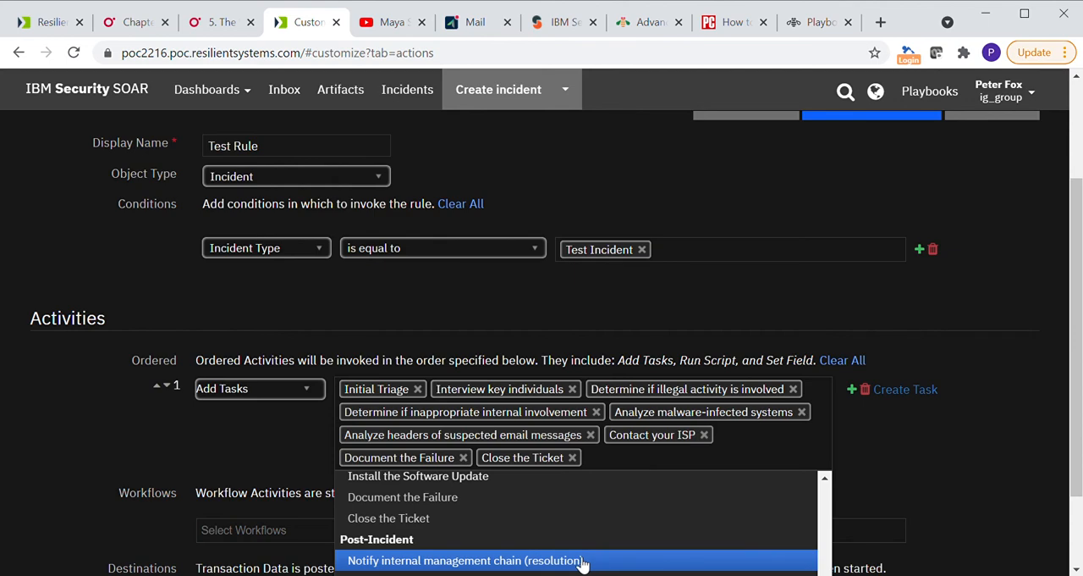
{"action": "left_click", "coordinate": [467, 558]}
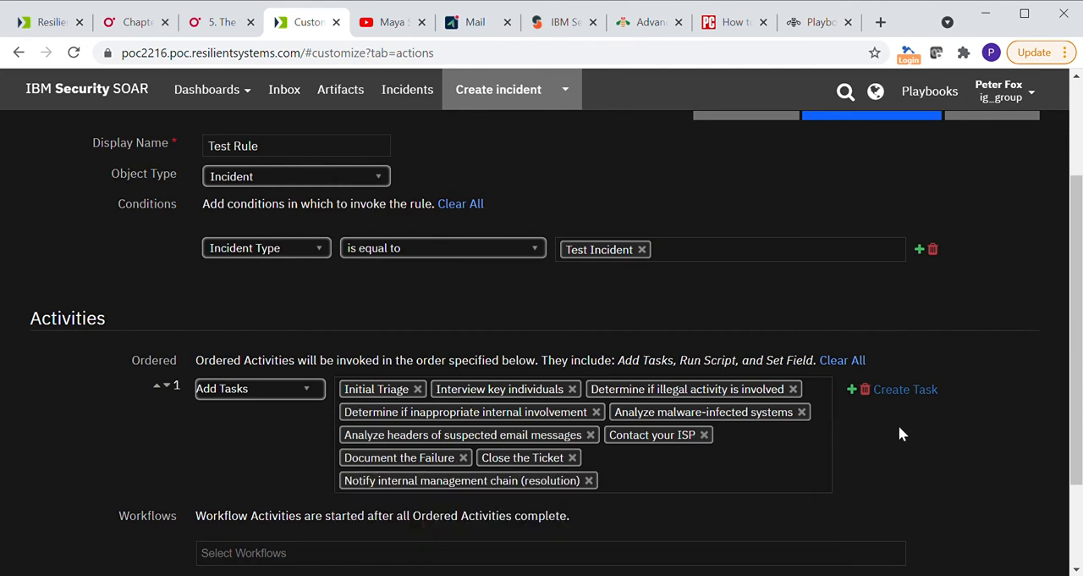
{"action": "scroll", "scroll_direction": "down", "scroll_amount": 3}
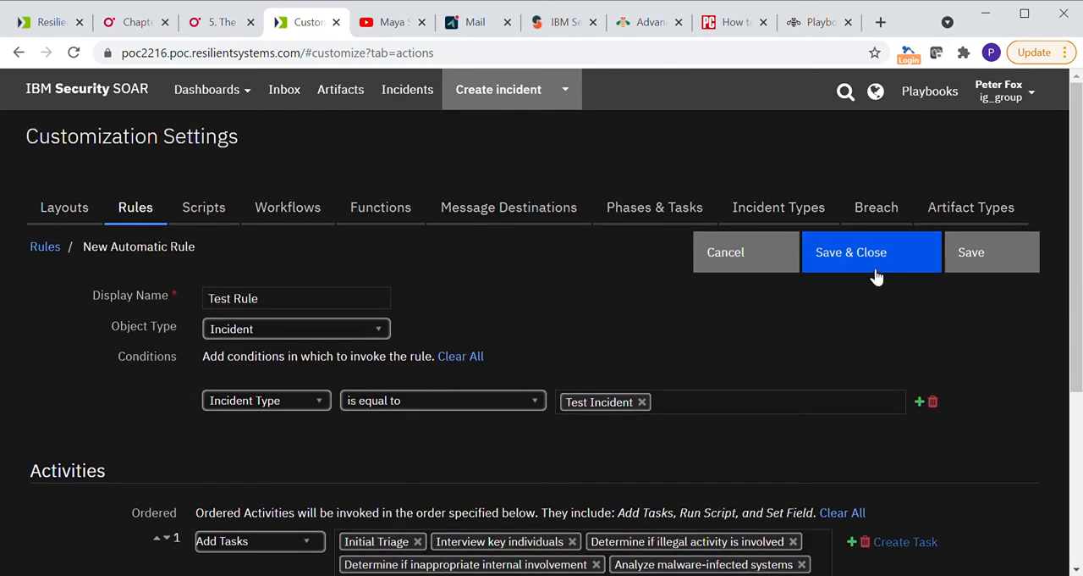
{"action": "left_click", "coordinate": [850, 250]}
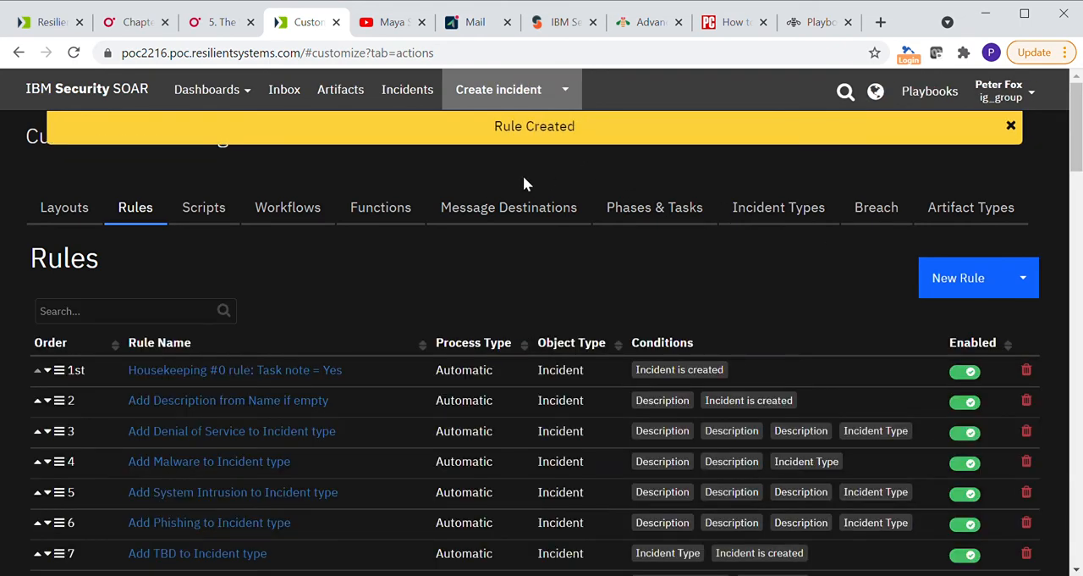
{"action": "mouse_move", "coordinate": [569, 178]}
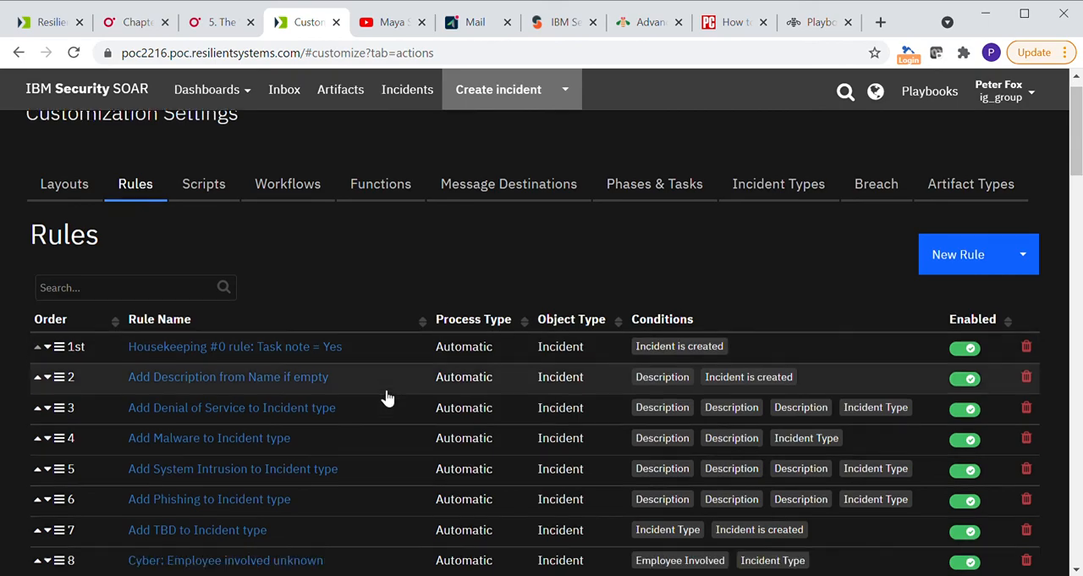
{"action": "scroll", "scroll_direction": "down", "scroll_amount": 3}
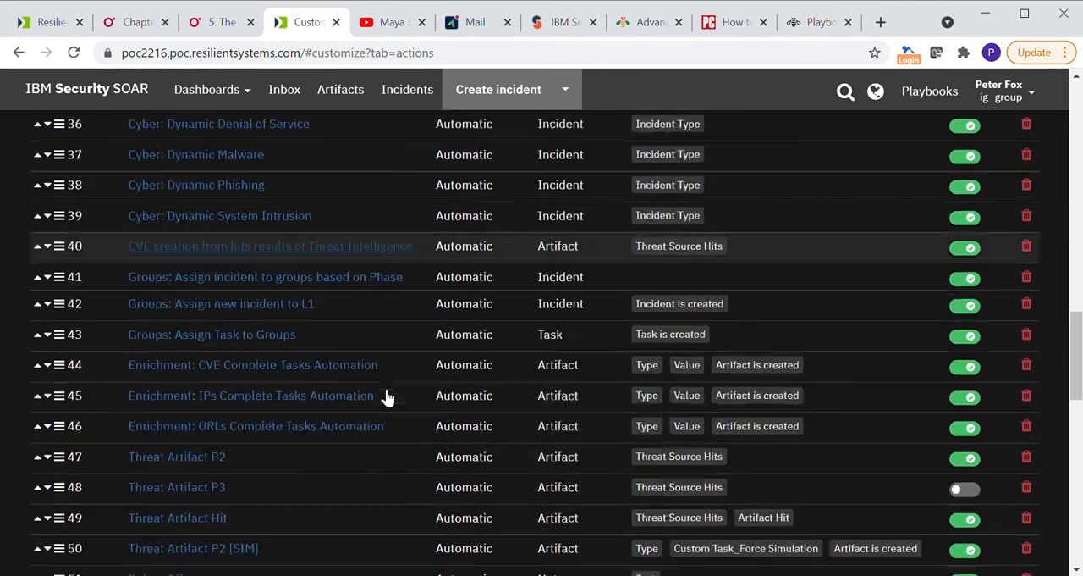
{"action": "scroll", "scroll_direction": "down", "scroll_amount": 3}
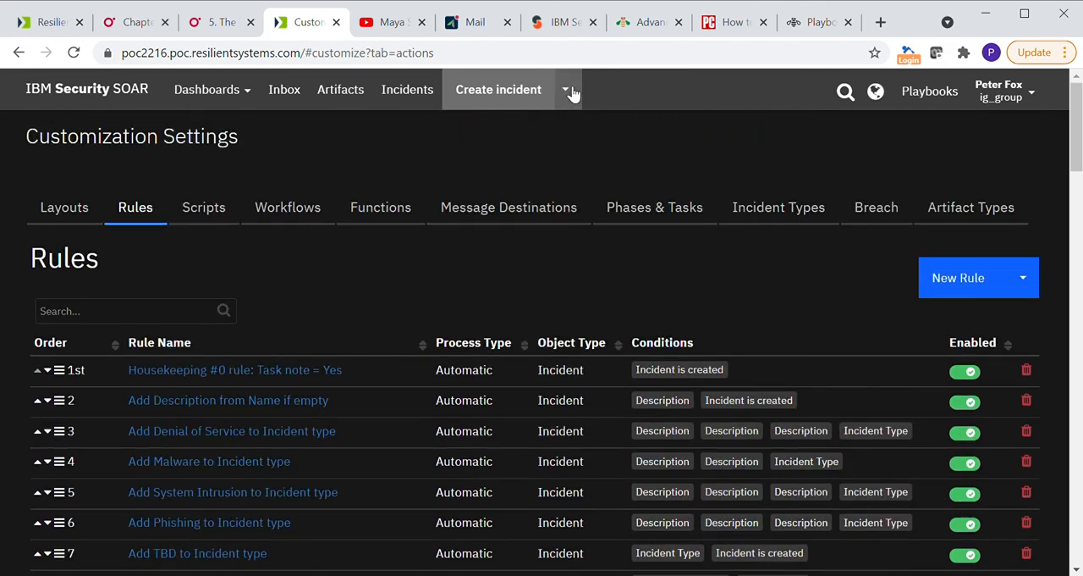
- Start creating a simulated incident and set its type to Test Incident
{"action": "left_click", "coordinate": [566, 88]}
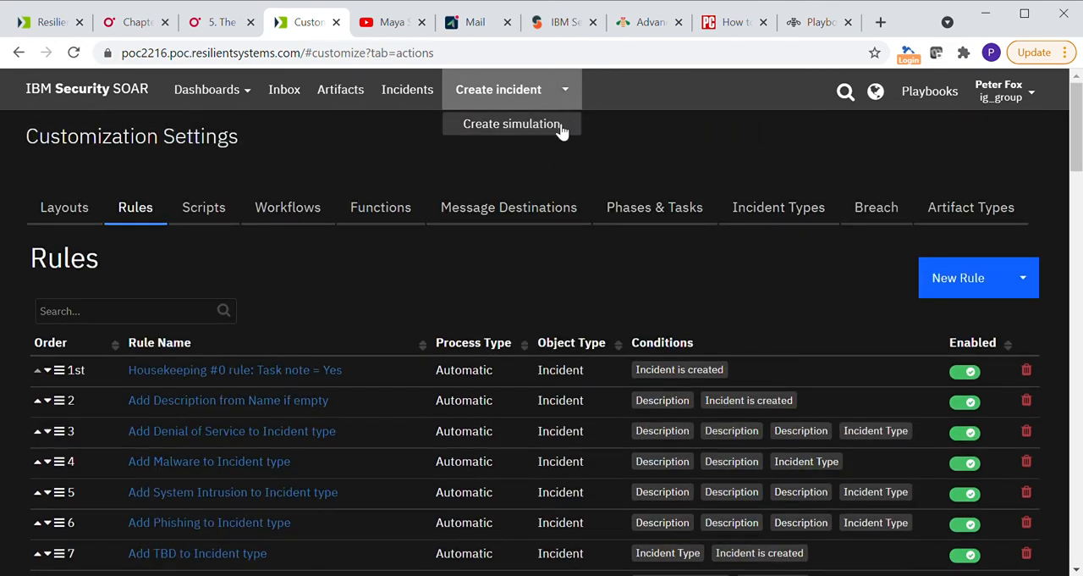
{"action": "left_click", "coordinate": [511, 124]}
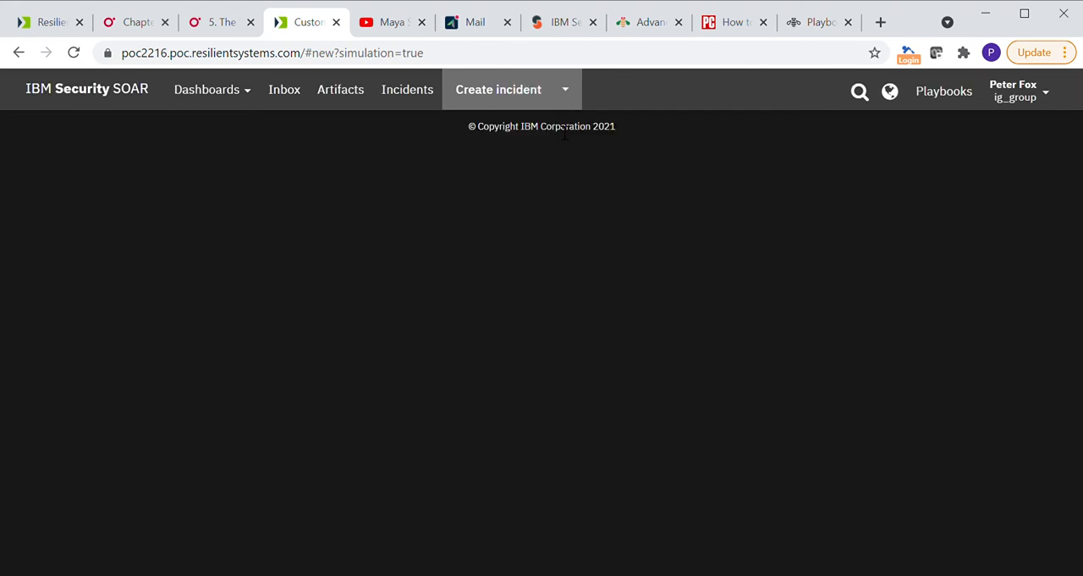
{"action": "left_click", "coordinate": [497, 88]}
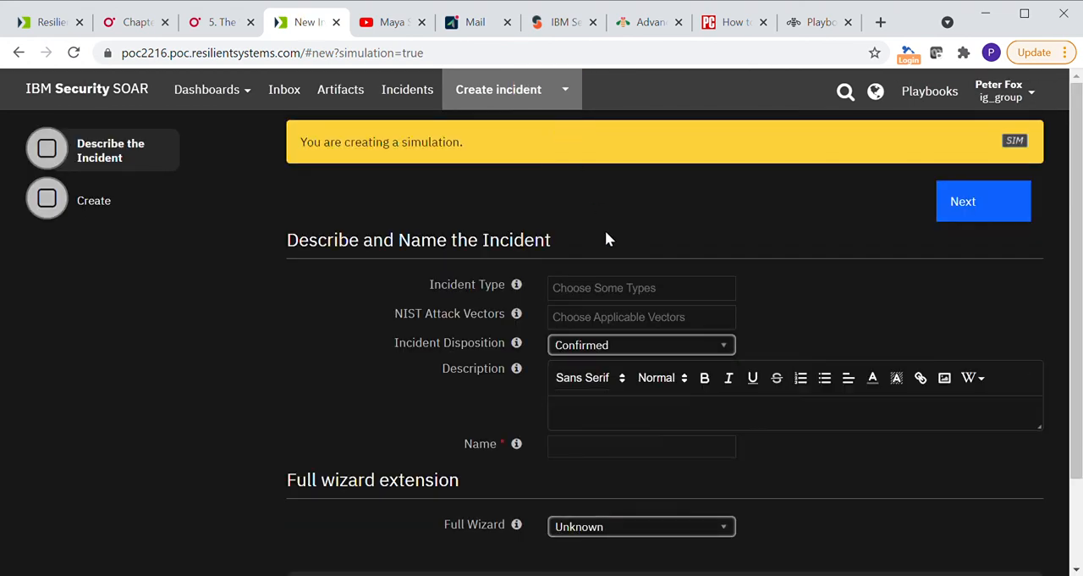
{"action": "left_click", "coordinate": [640, 288]}
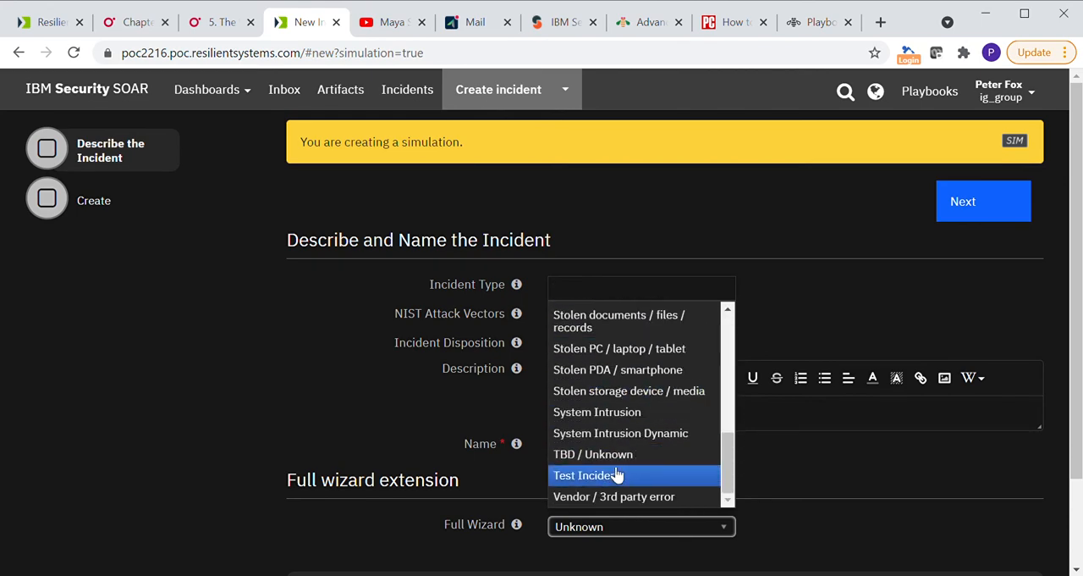
{"action": "left_click", "coordinate": [584, 474]}
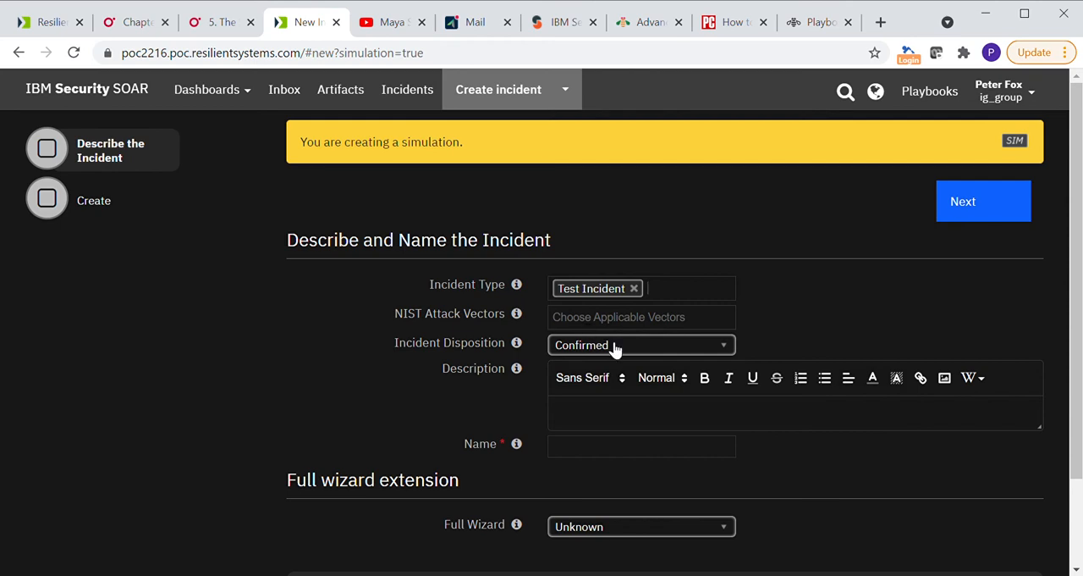
- Name the incident 'My Test Incident' and advance to the wizard's create step
{"action": "left_click", "coordinate": [640, 447]}
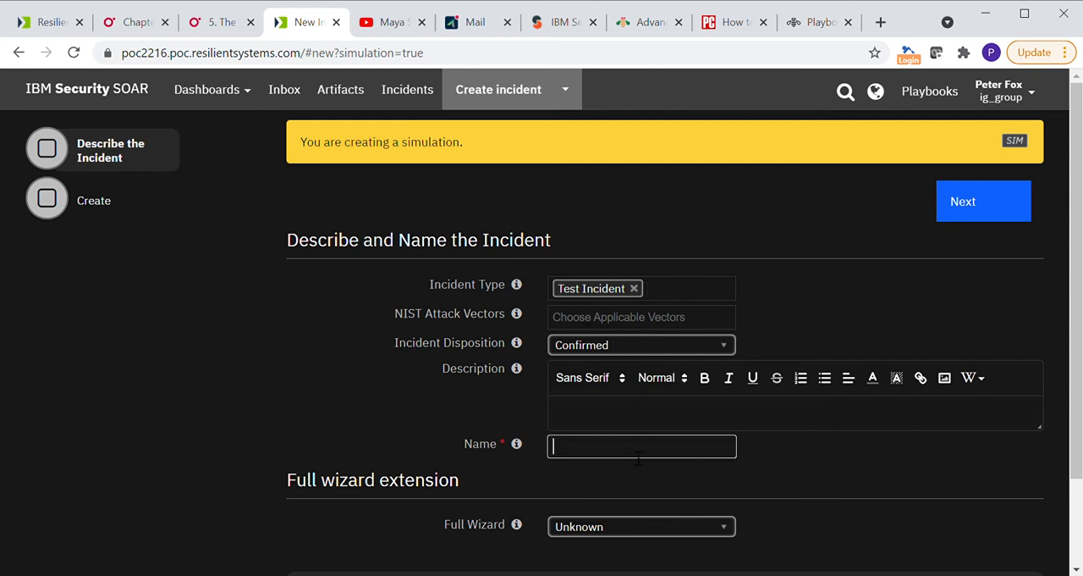
{"action": "type", "text": "Test Incident"}
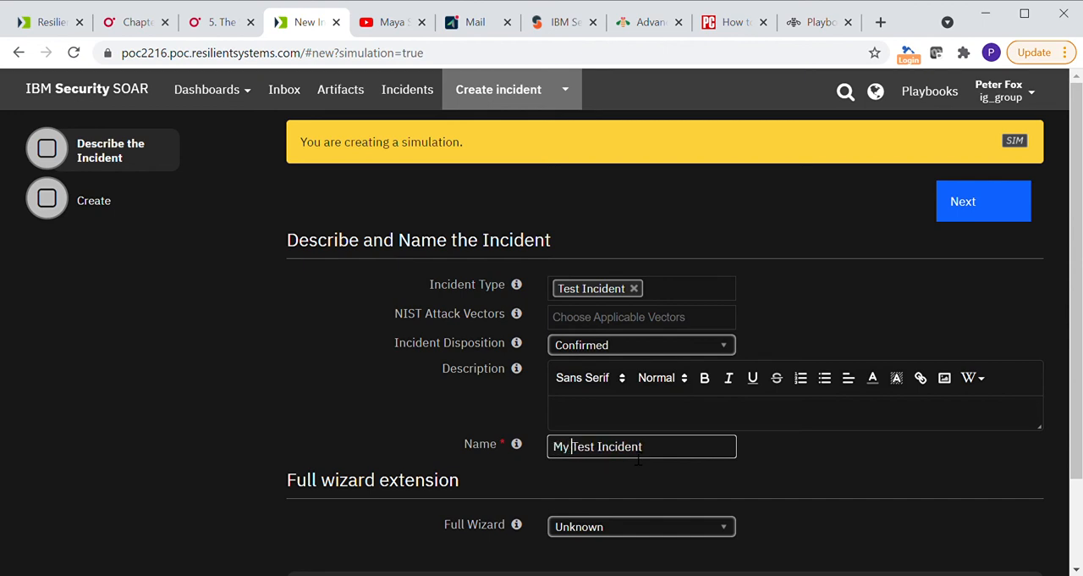
{"action": "scroll", "scroll_direction": "down", "scroll_amount": 3}
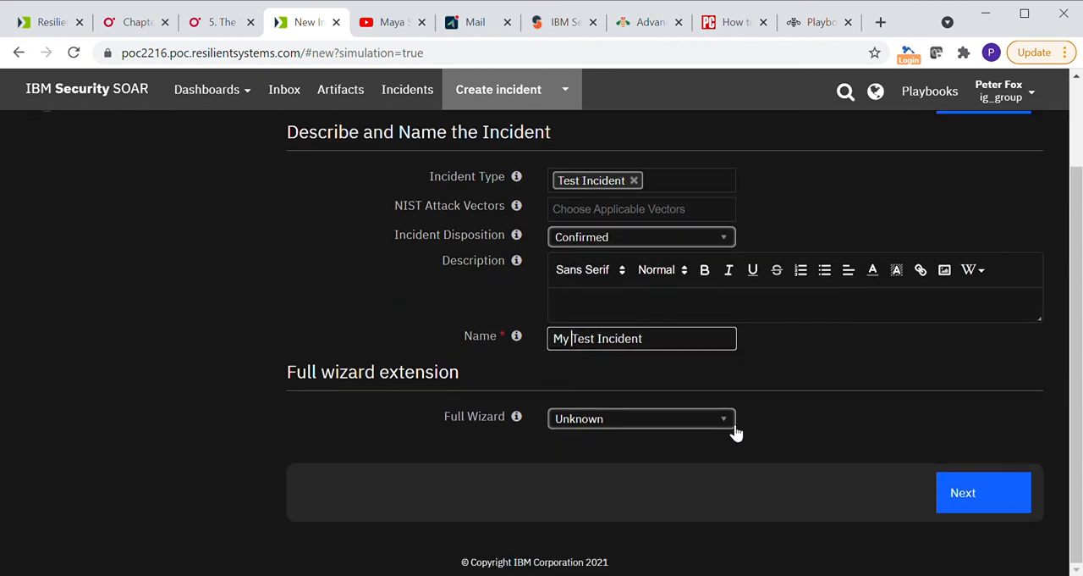
{"action": "left_click", "coordinate": [982, 491]}
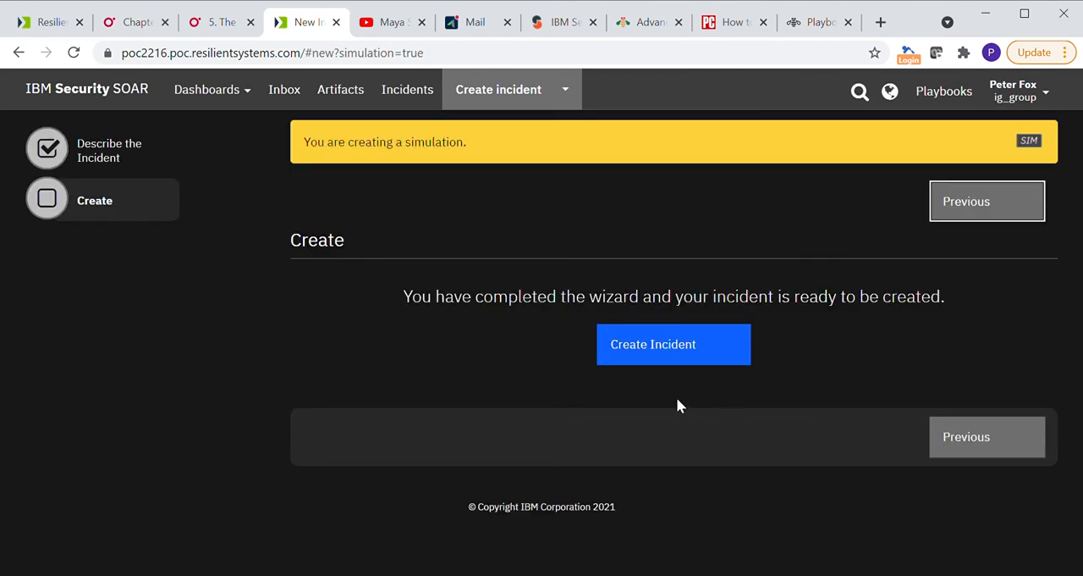
- Create the simulated incident and view its details page
{"action": "left_click", "coordinate": [674, 344]}
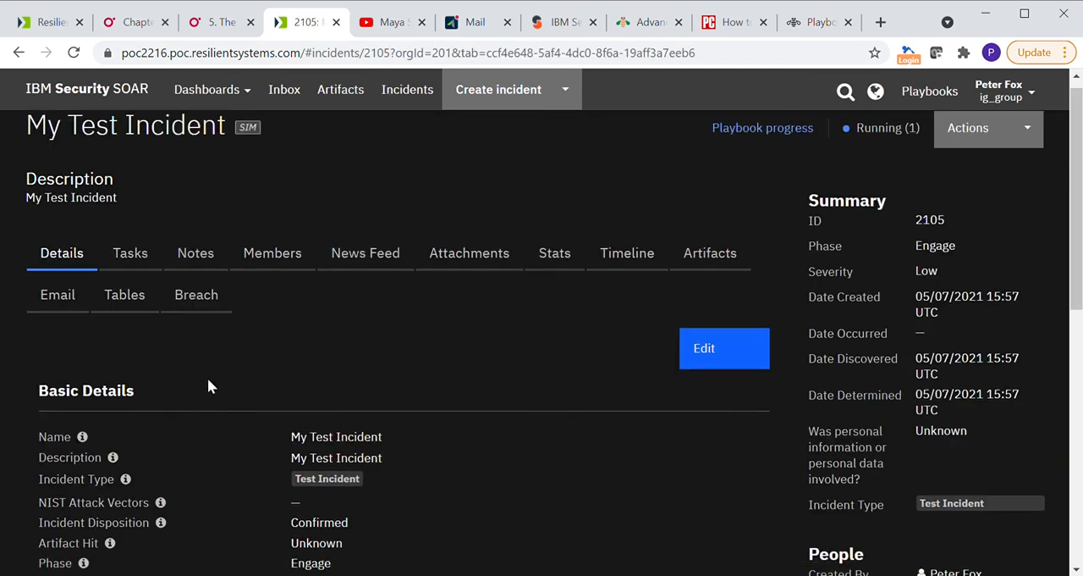
{"action": "scroll", "scroll_direction": "down", "scroll_amount": 3}
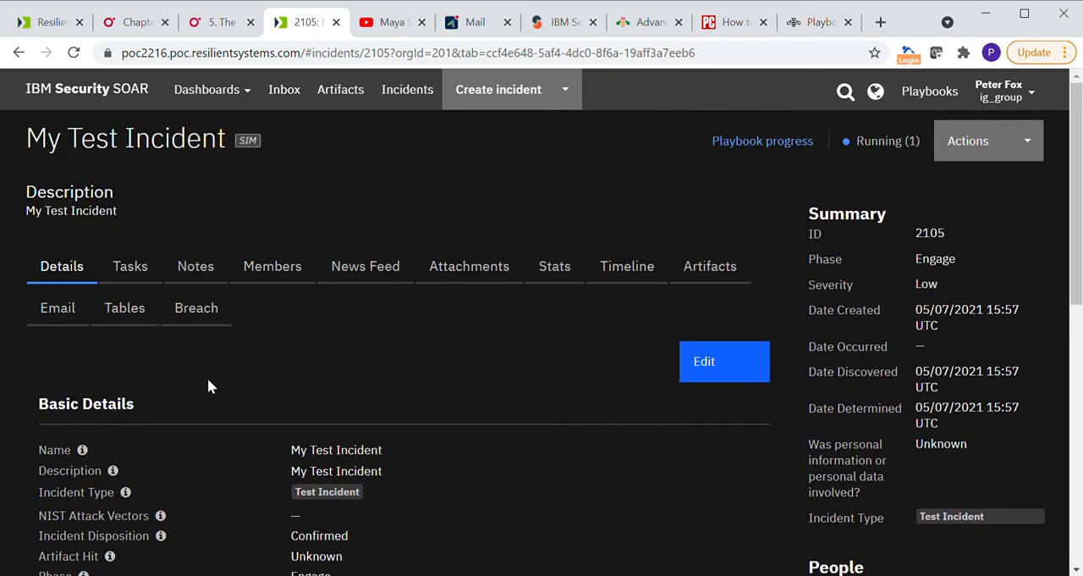
- Review the incident's Tasks list, scrolling through Engage to Post-Incident phases
{"action": "left_click", "coordinate": [130, 266]}
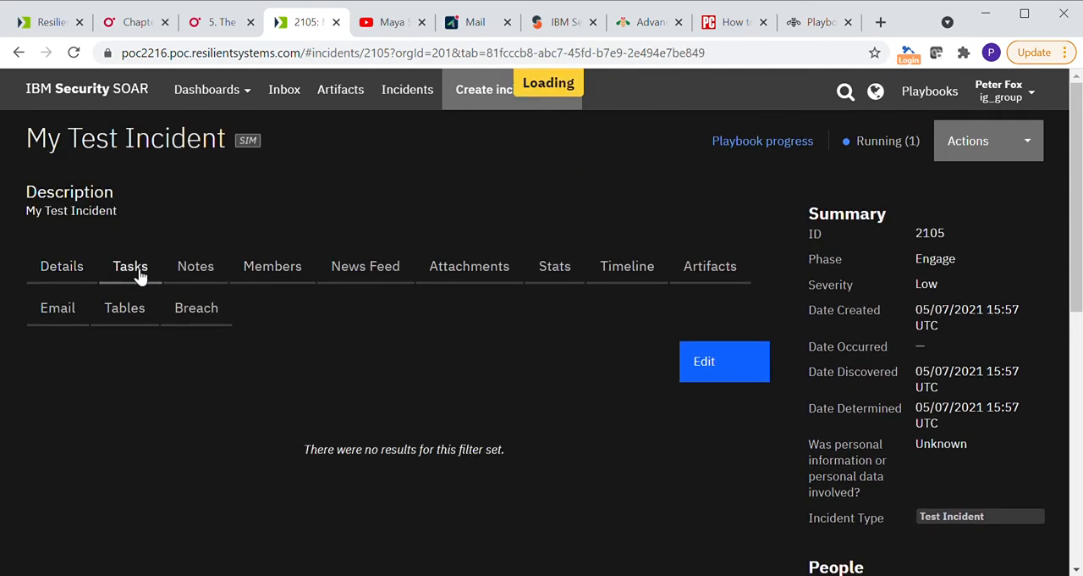
{"action": "left_click", "coordinate": [131, 266]}
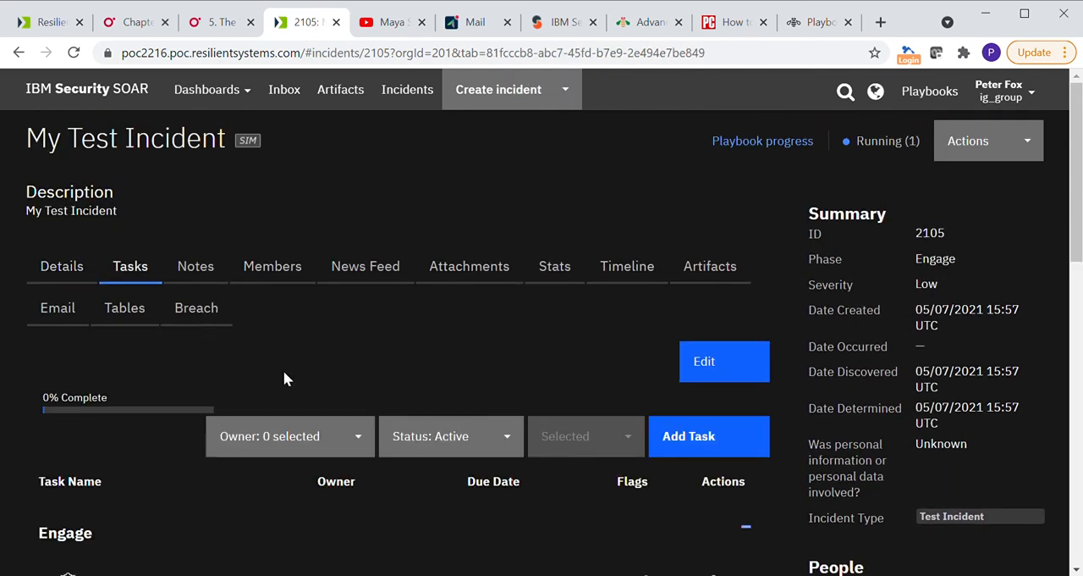
{"action": "scroll", "scroll_direction": "down", "scroll_amount": 3}
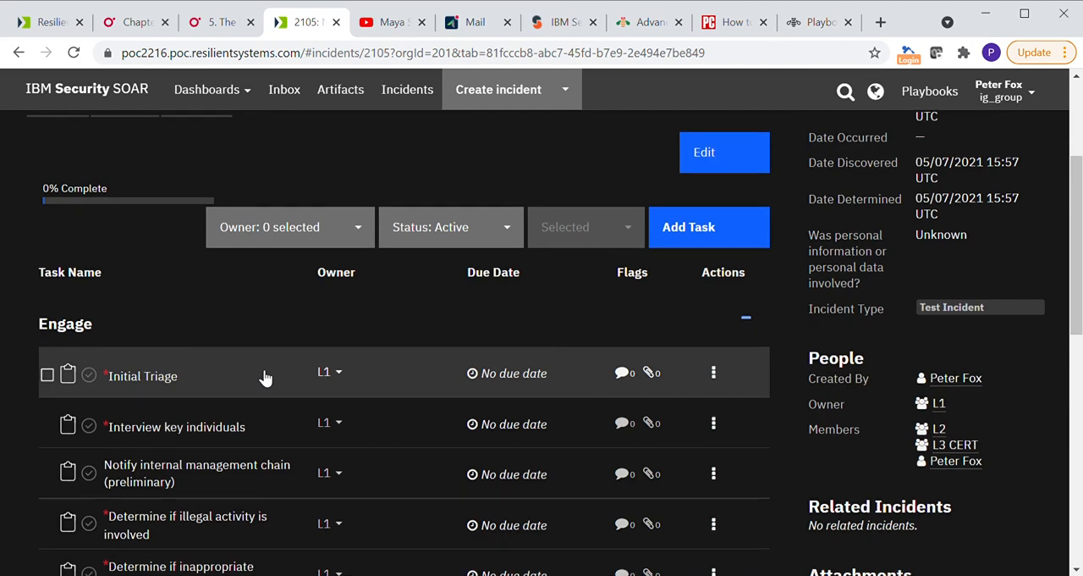
{"action": "scroll", "scroll_direction": "down", "scroll_amount": 3}
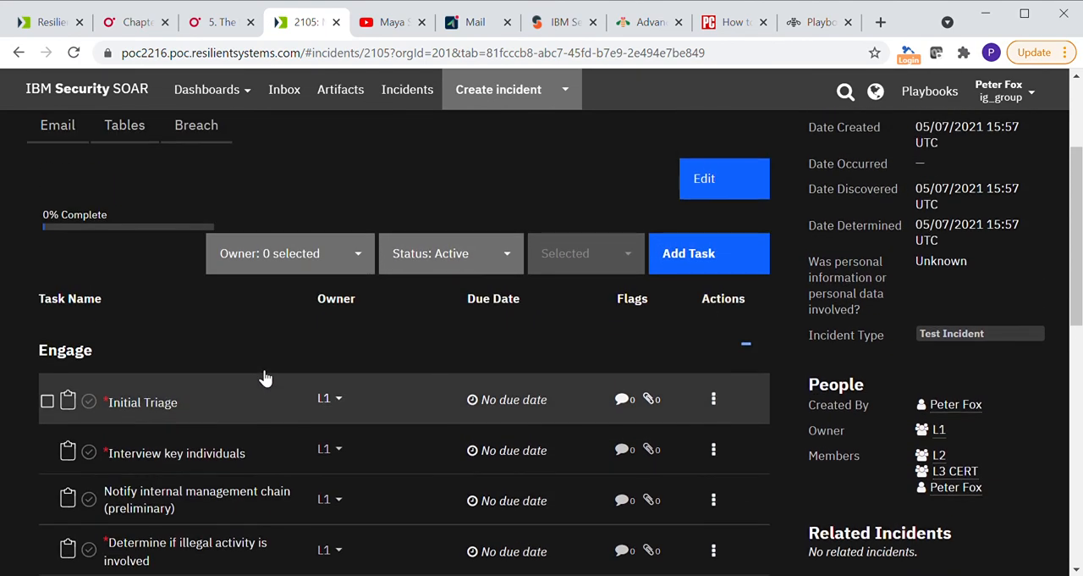
{"action": "scroll", "scroll_direction": "down", "scroll_amount": 3}
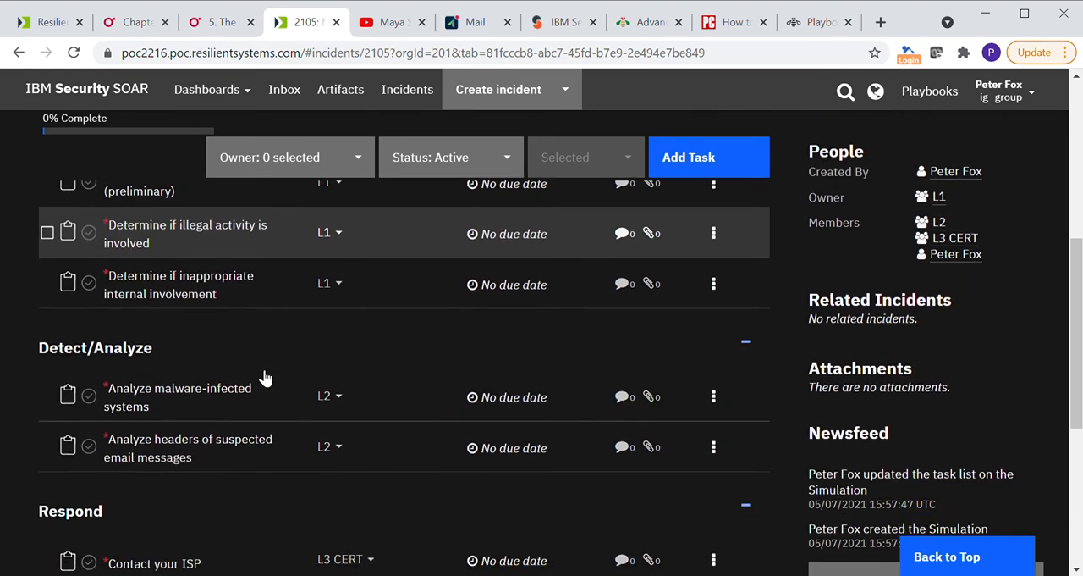
{"action": "scroll", "scroll_direction": "down", "scroll_amount": 3}
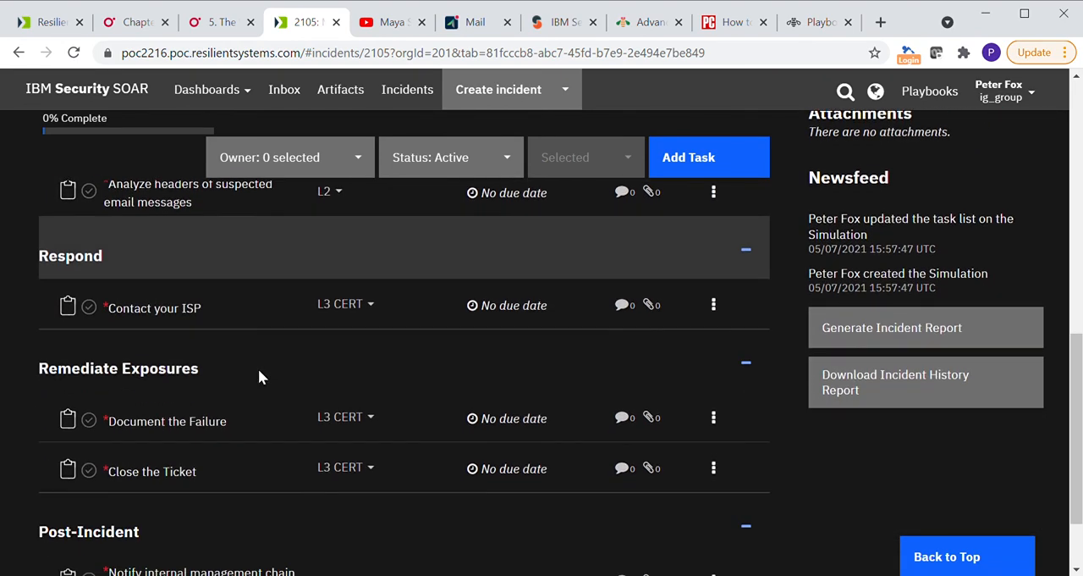
{"action": "scroll", "scroll_direction": "down", "scroll_amount": 3}
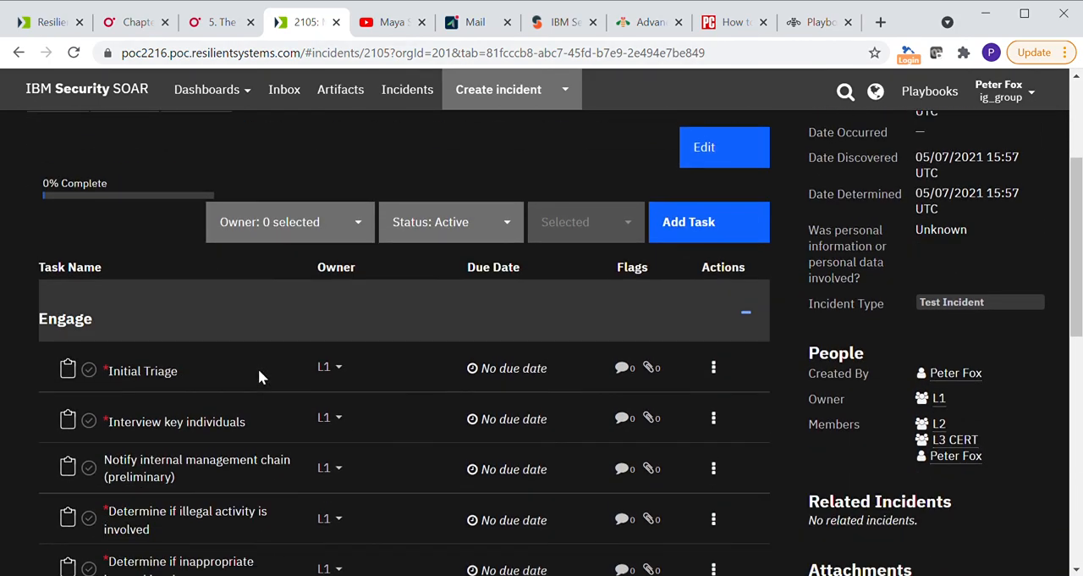
{"action": "scroll", "scroll_direction": "down", "scroll_amount": 3}
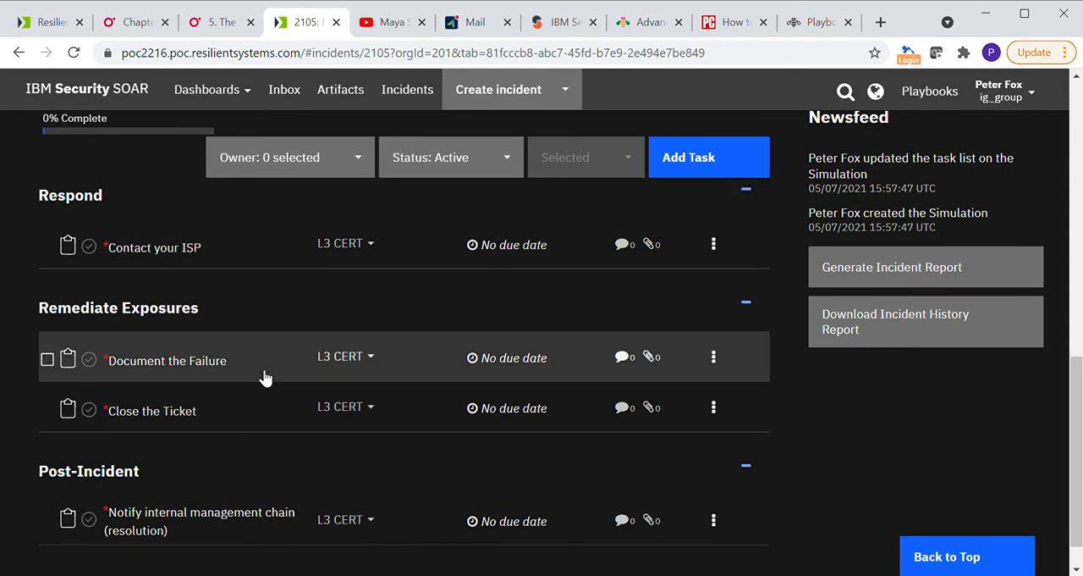
{"action": "scroll", "scroll_direction": "down", "scroll_amount": 3}
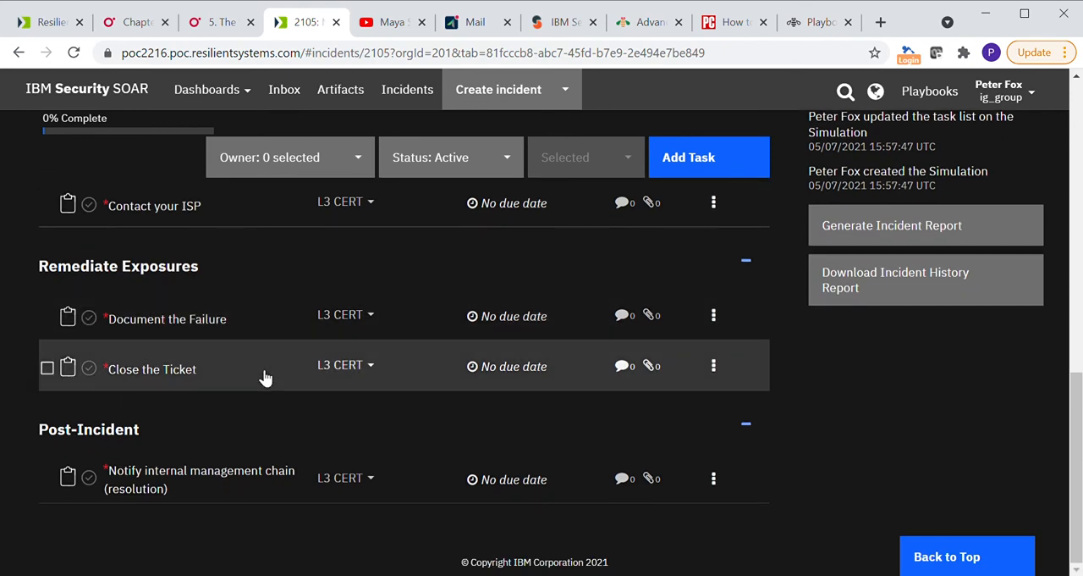
{"action": "mouse_move", "coordinate": [264, 322]}
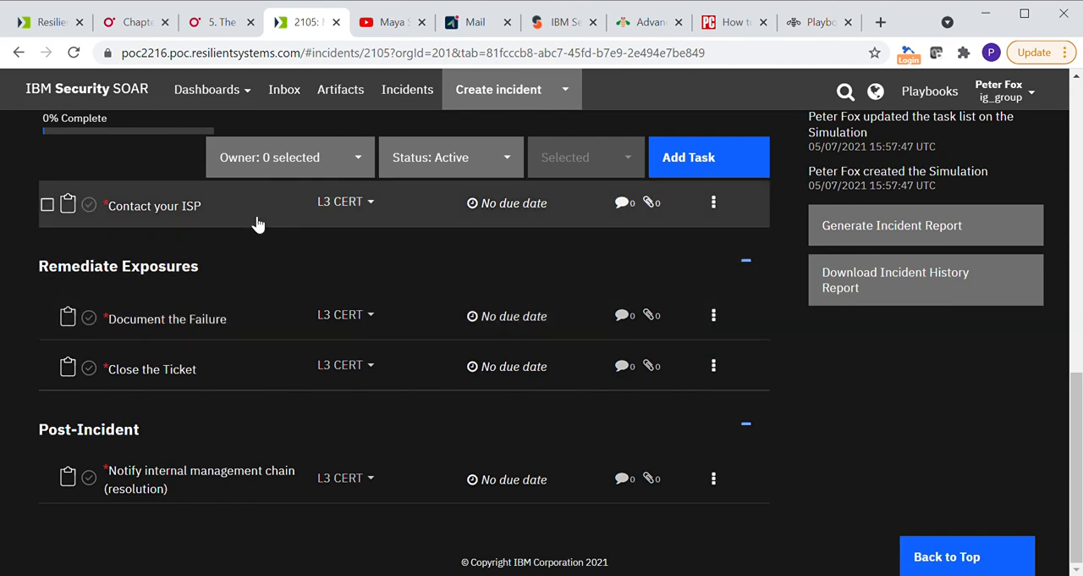
{"action": "scroll", "scroll_direction": "down", "scroll_amount": 3}
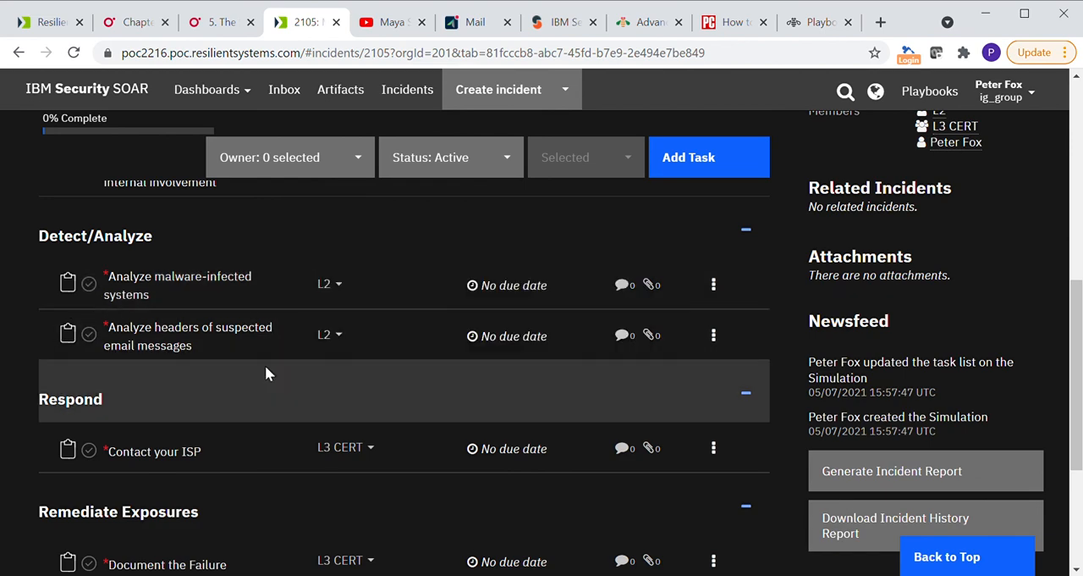
{"action": "mouse_move", "coordinate": [271, 388]}
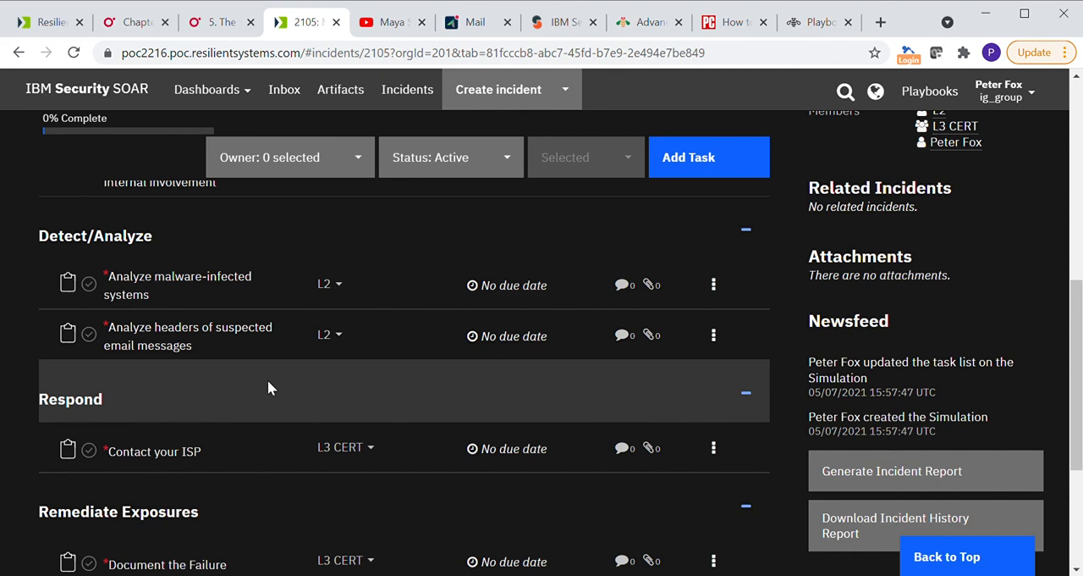
{"action": "mouse_move", "coordinate": [691, 371]}
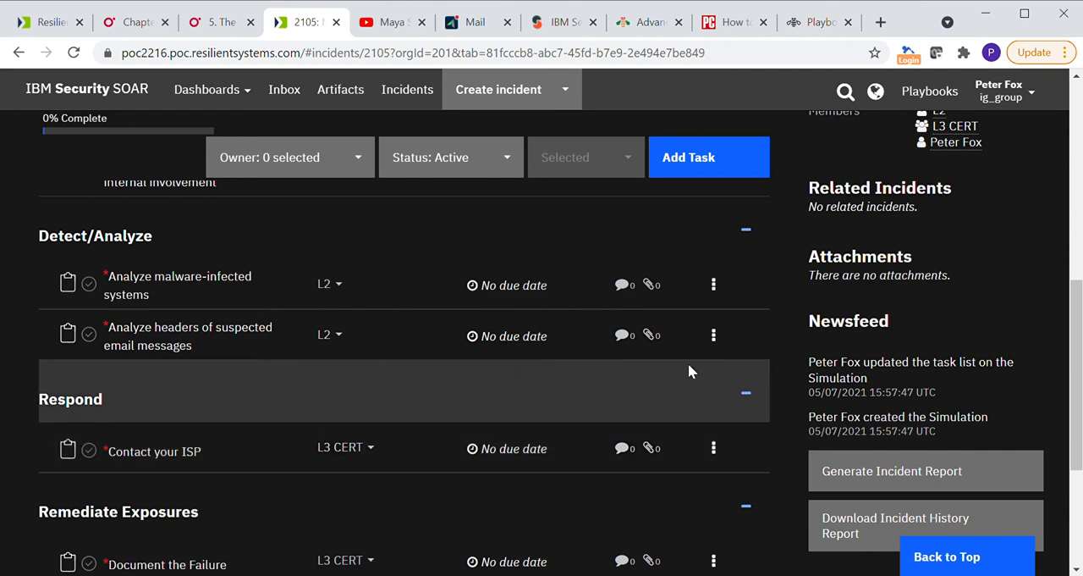
{"action": "mouse_move", "coordinate": [1016, 115]}
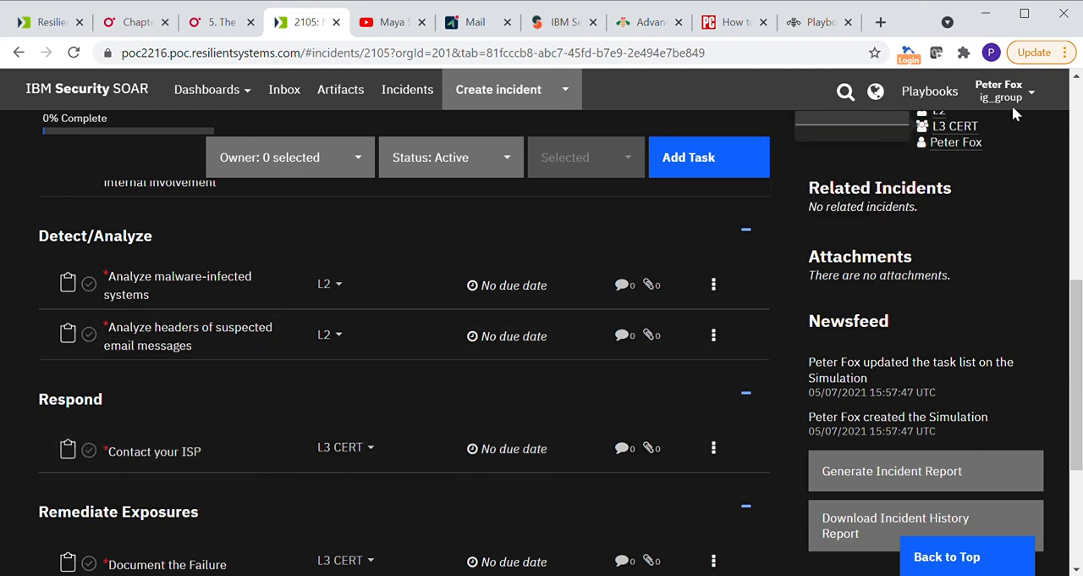